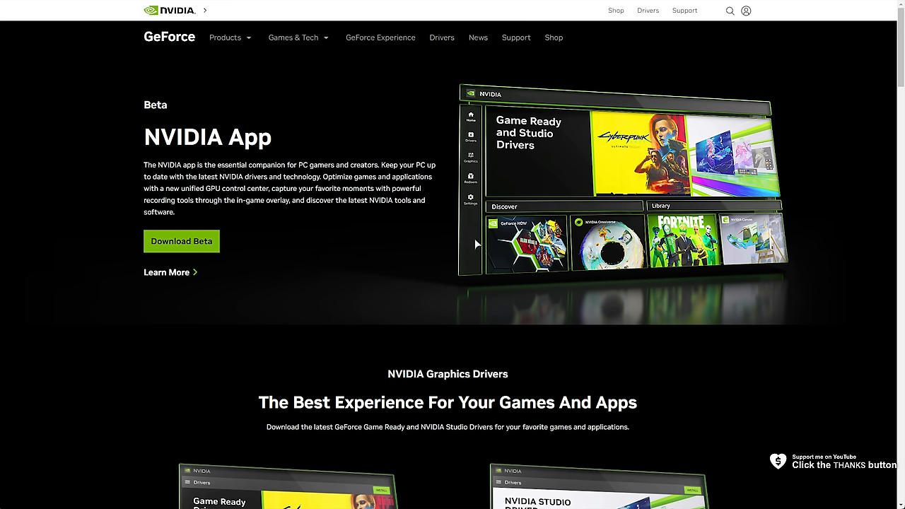
pyautogui.moveTo(381, 212)
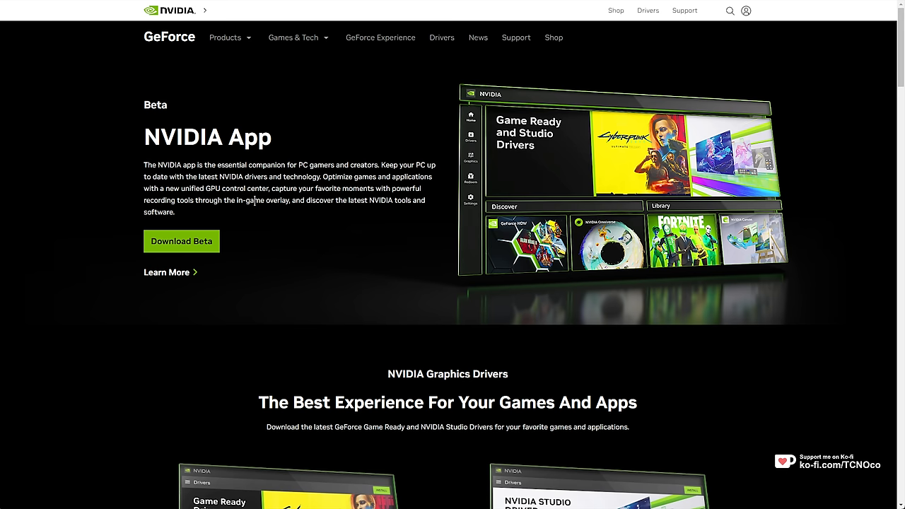
pyautogui.moveTo(645, 89)
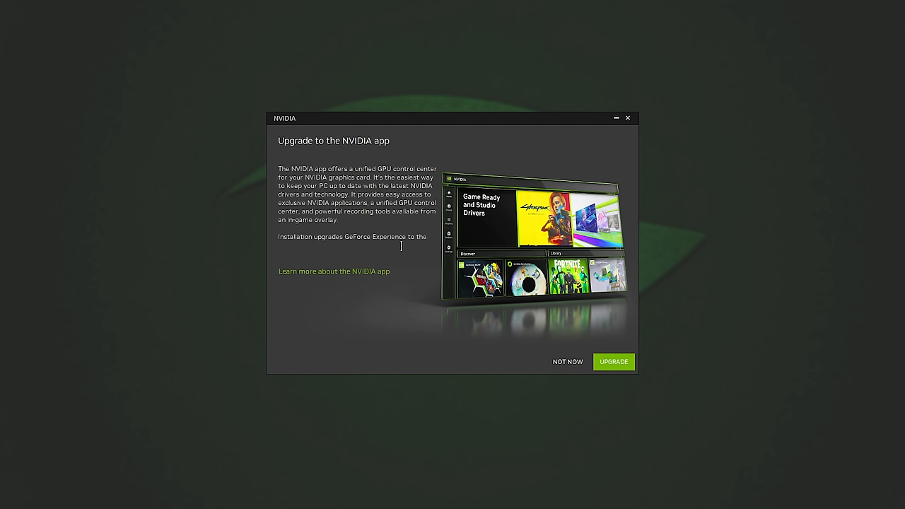
# Launch the app and accept the upgrade from GeForce Experience to the NVIDIA app
pyautogui.doubleClick(393, 245)
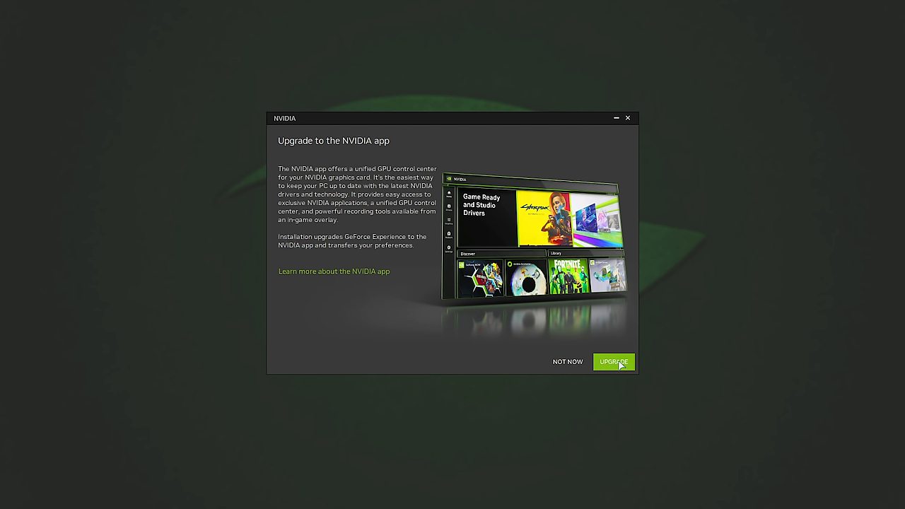
pyautogui.click(614, 362)
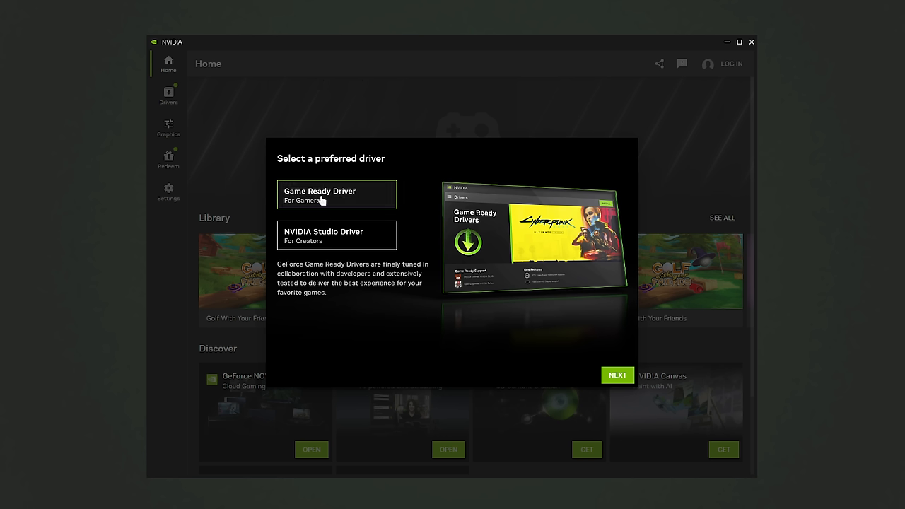
pyautogui.moveTo(346, 252)
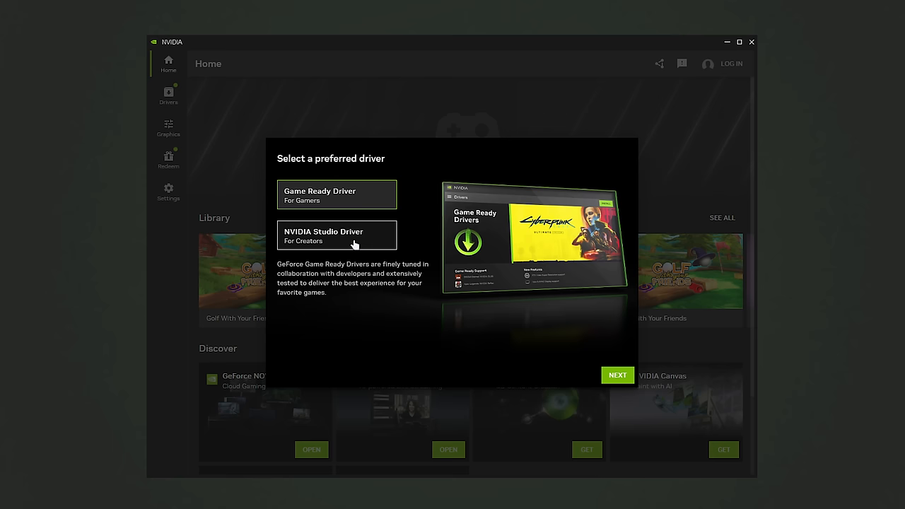
pyautogui.moveTo(634, 388)
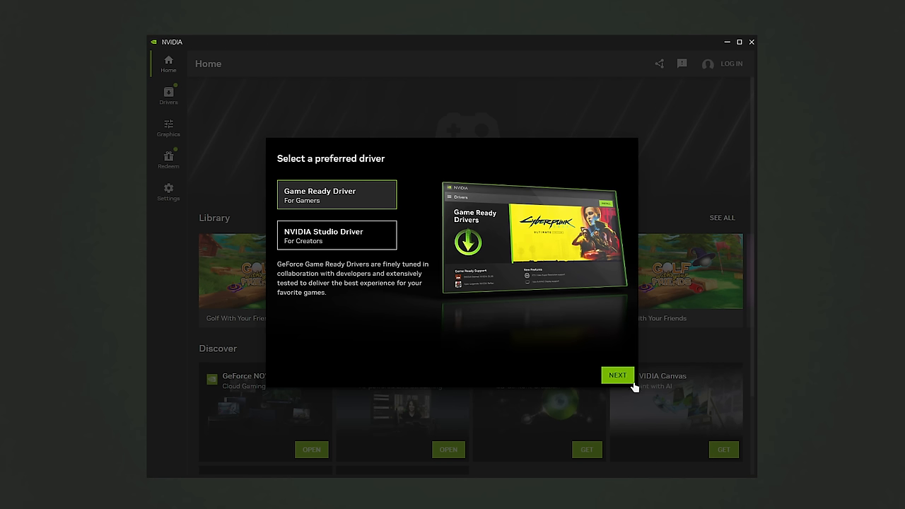
# Confirm the driver type, leave optimization off, keep the overlay, and skip rewards sign-in
pyautogui.click(617, 375)
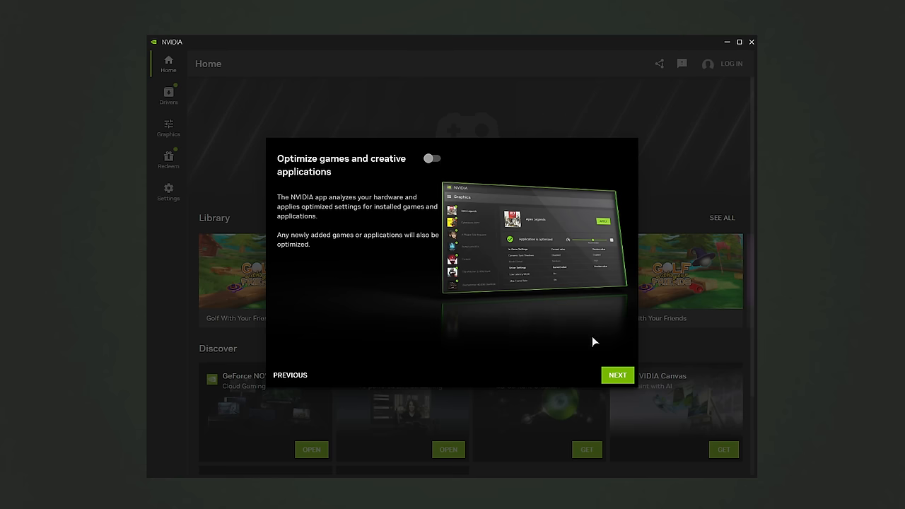
pyautogui.click(617, 374)
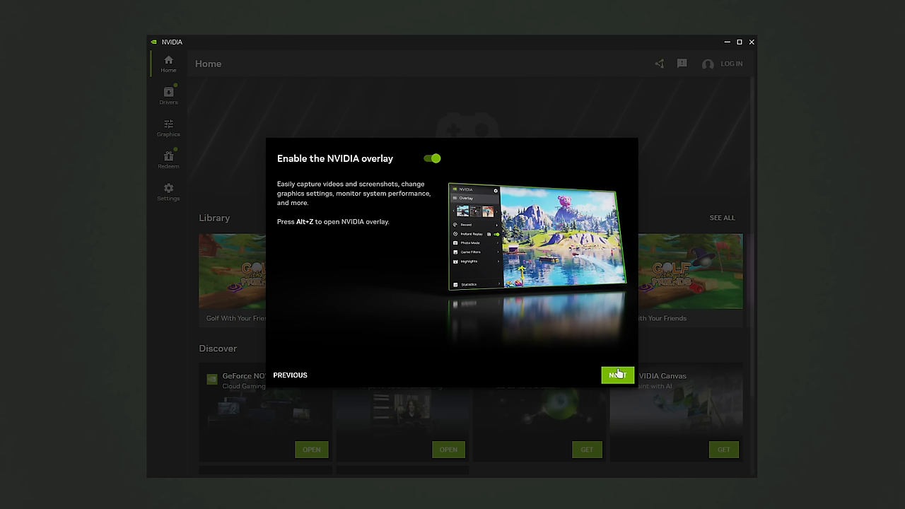
pyautogui.moveTo(552, 373)
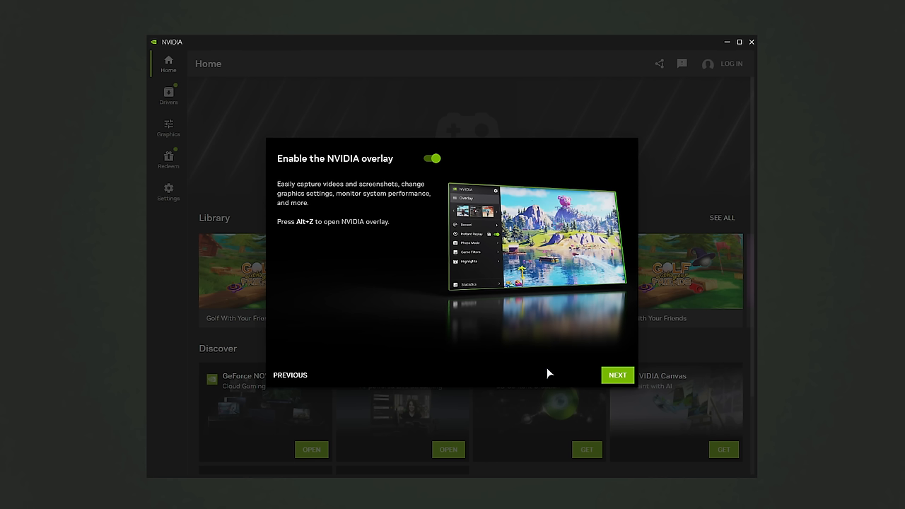
pyautogui.moveTo(297, 232)
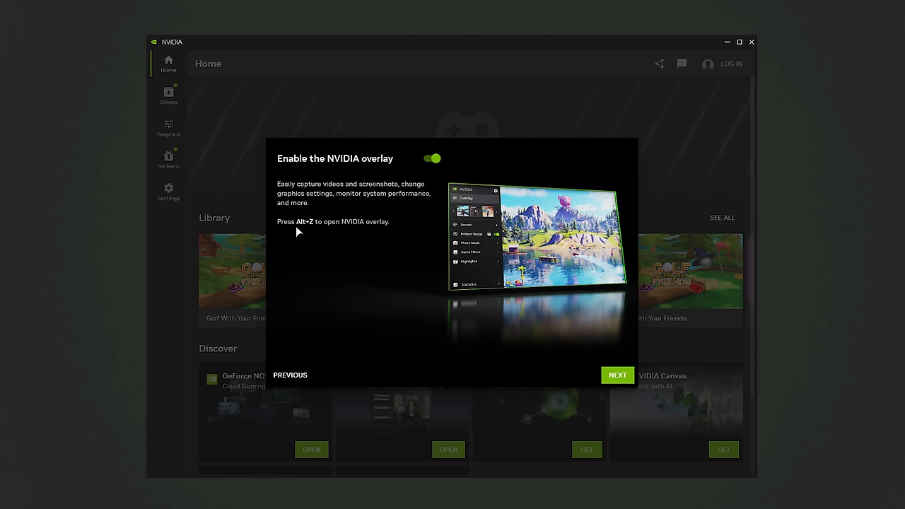
pyautogui.moveTo(604, 361)
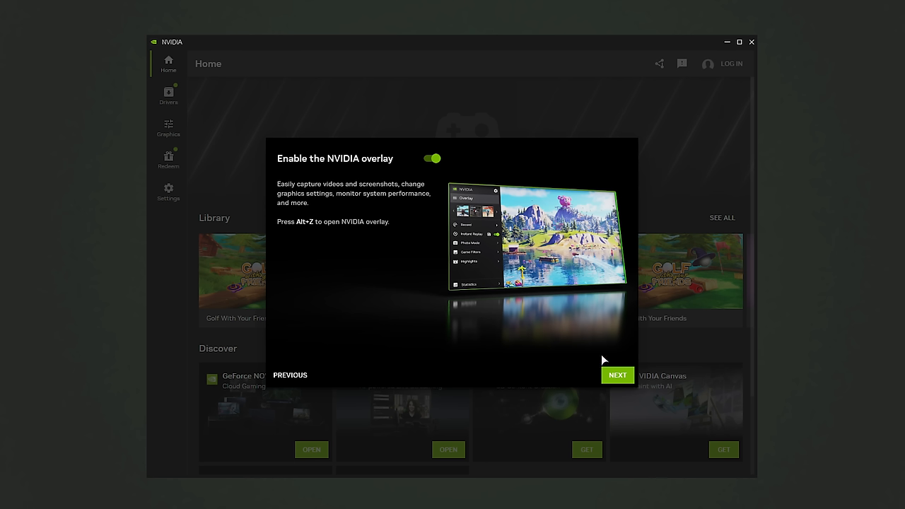
pyautogui.click(616, 375)
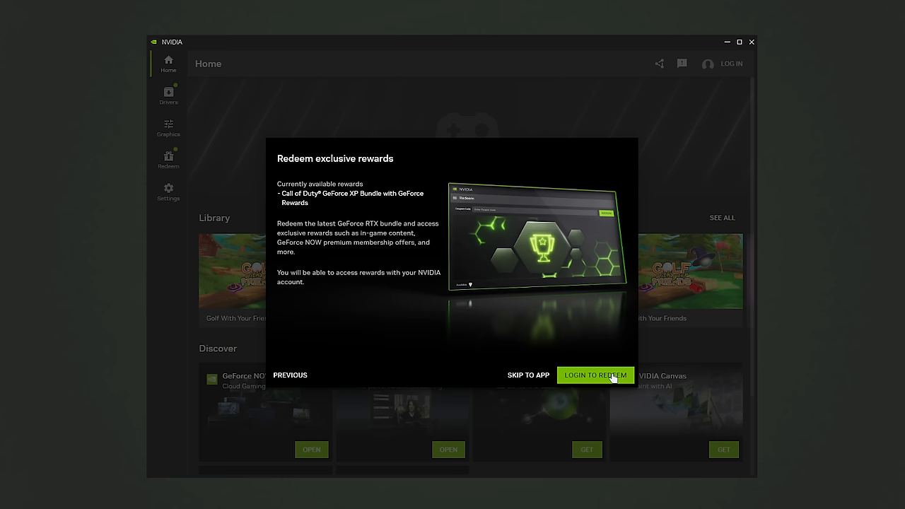
pyautogui.moveTo(557, 343)
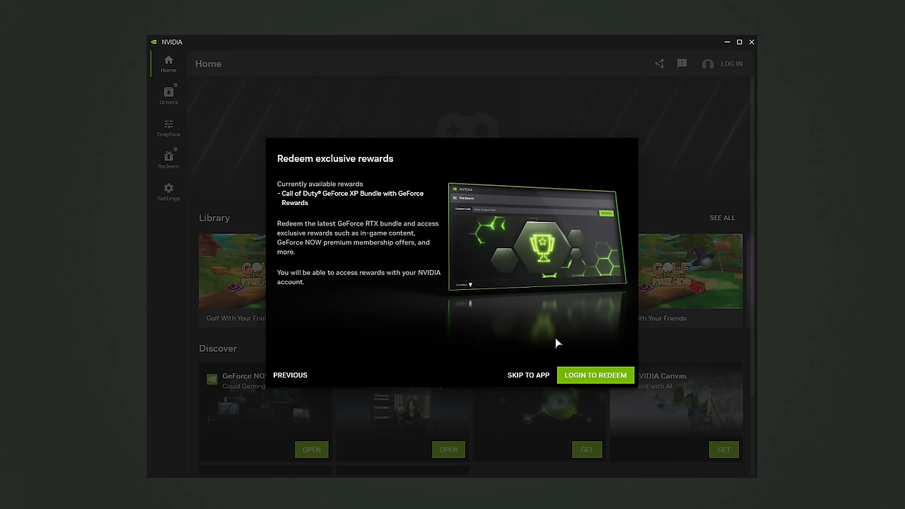
pyautogui.moveTo(529, 376)
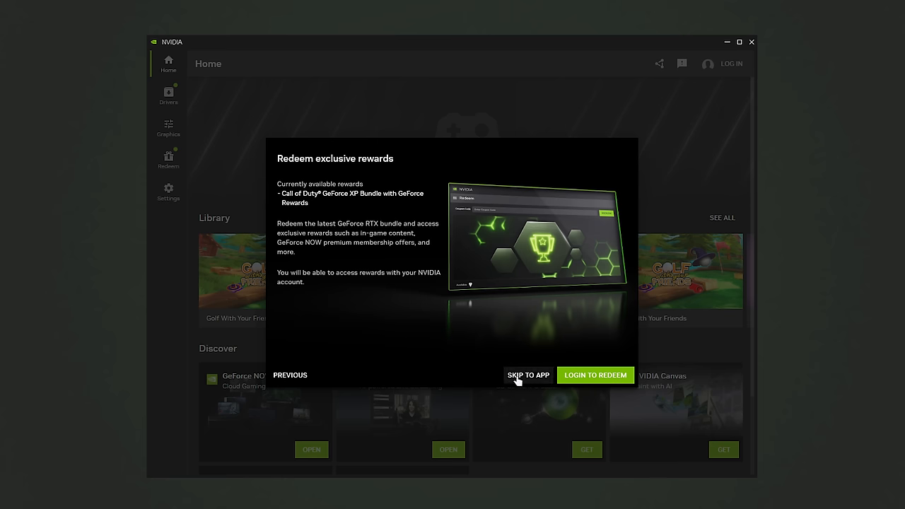
pyautogui.click(529, 375)
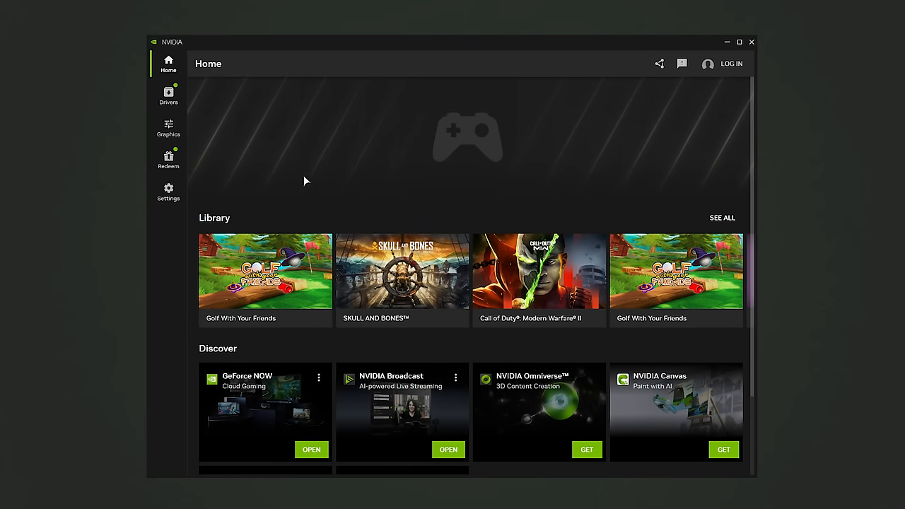
# Visit Drivers, browse Home's Discover list, then return to Drivers with the Studio Driver update
pyautogui.click(169, 96)
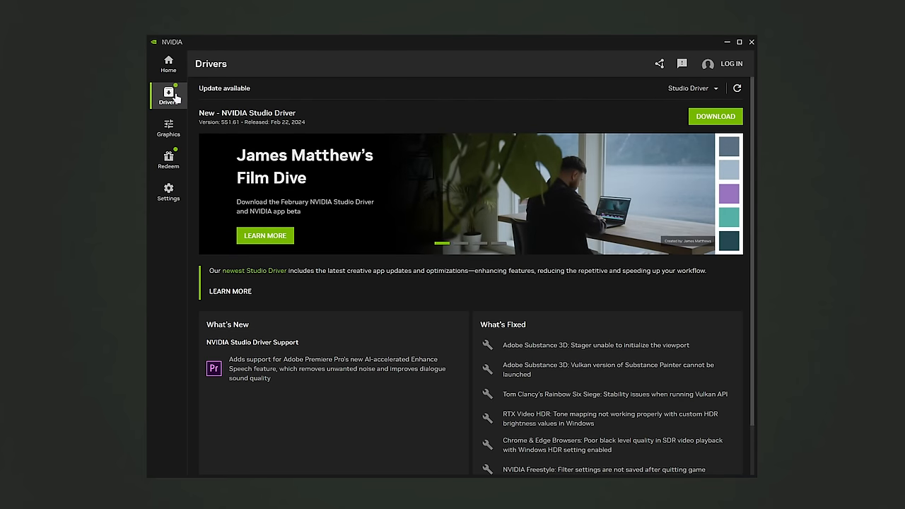
pyautogui.click(168, 64)
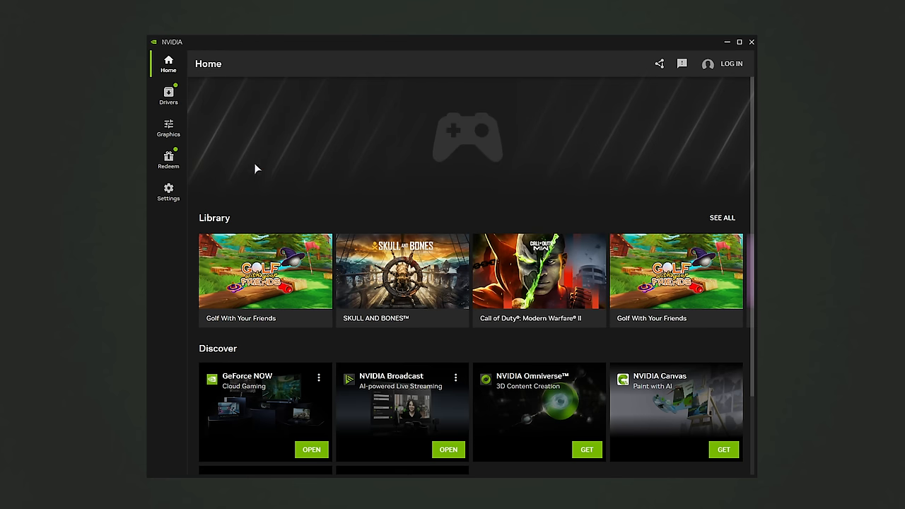
pyautogui.scroll(-3)
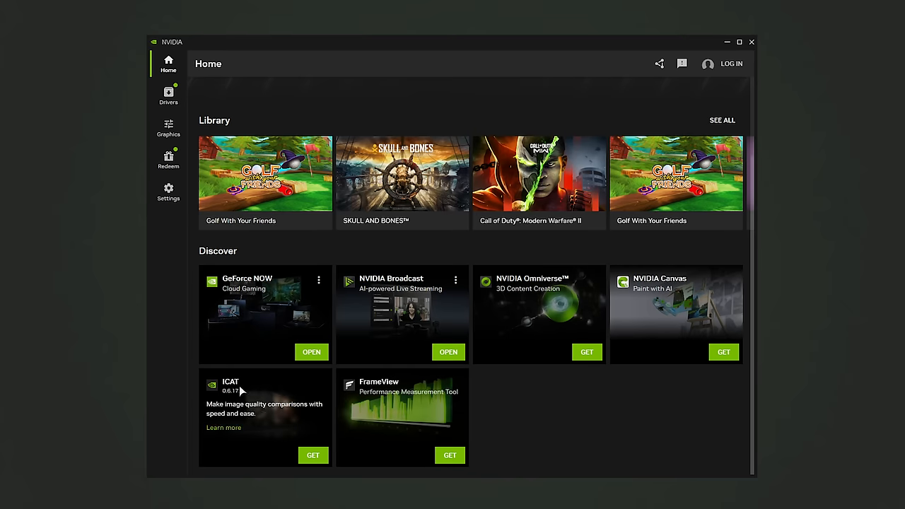
pyautogui.click(169, 96)
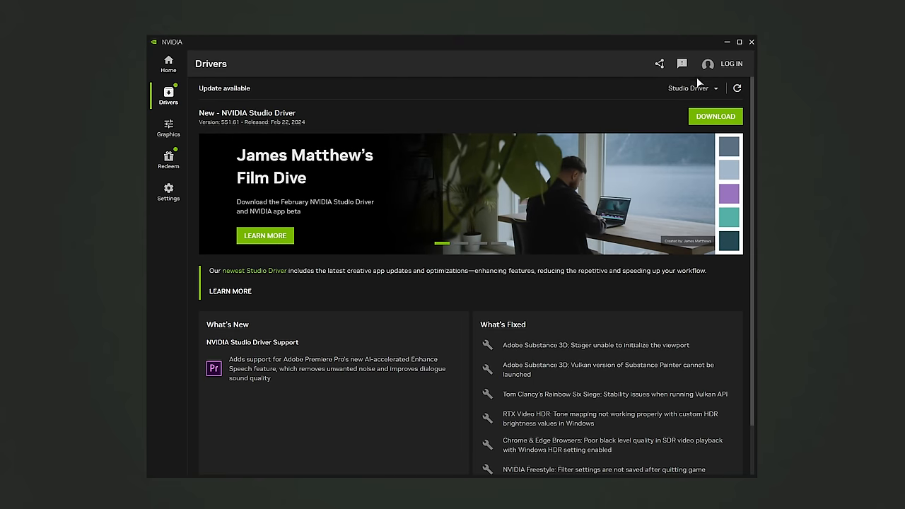
pyautogui.click(692, 88)
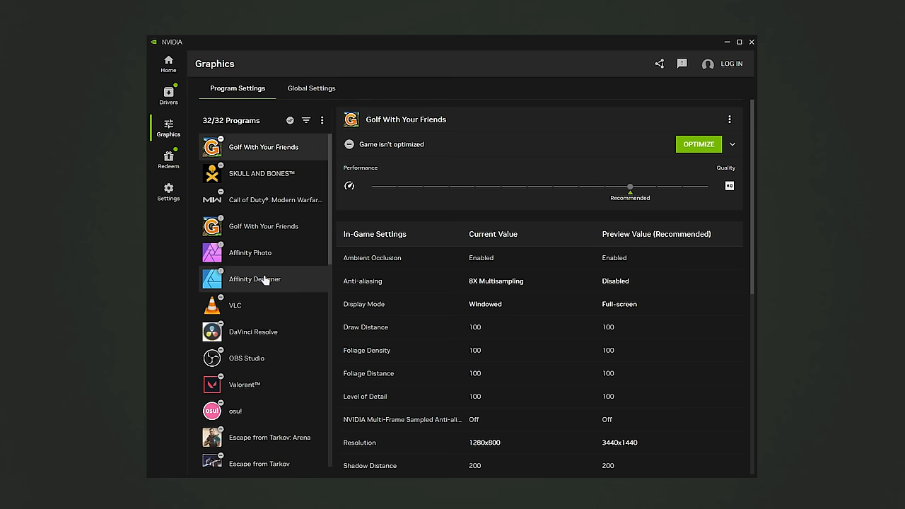
pyautogui.moveTo(431, 263)
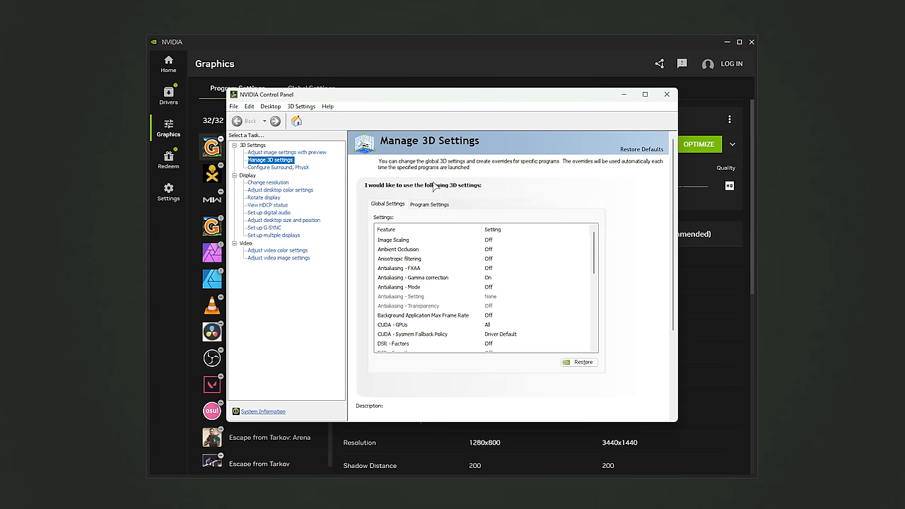
pyautogui.click(286, 153)
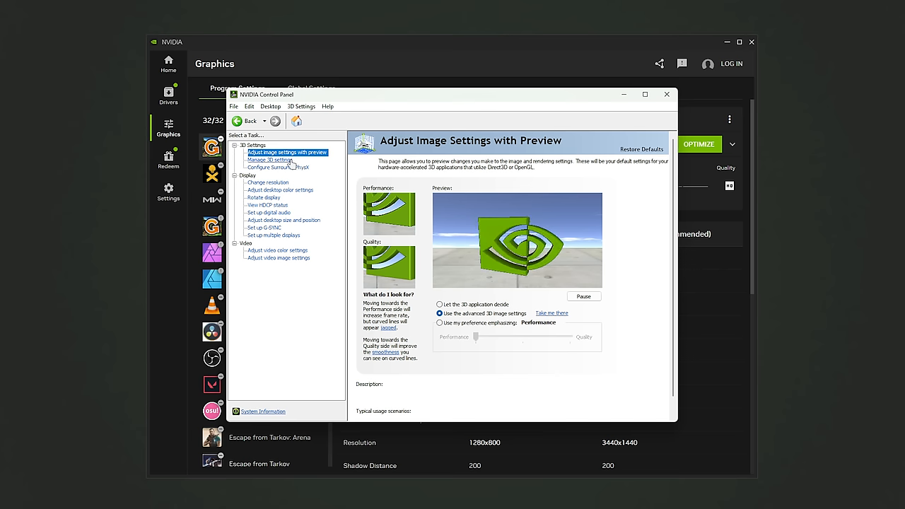
pyautogui.click(269, 159)
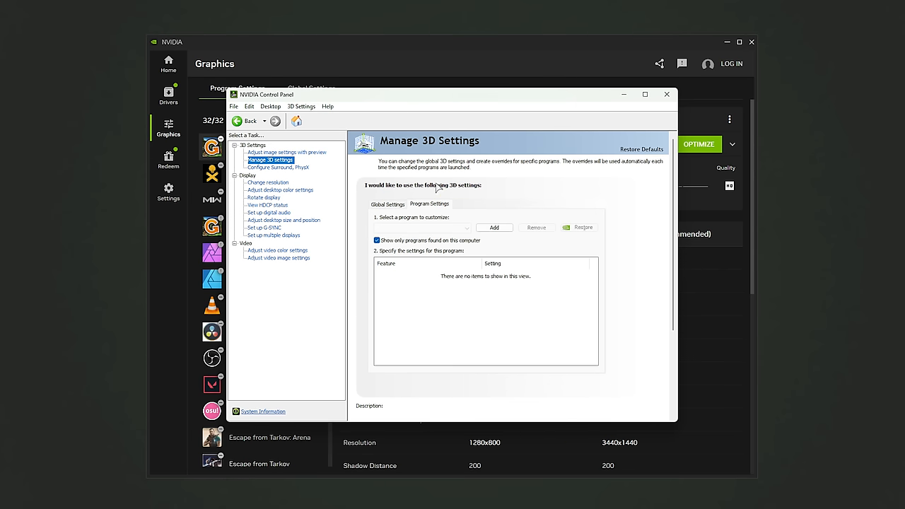
pyautogui.moveTo(446, 221)
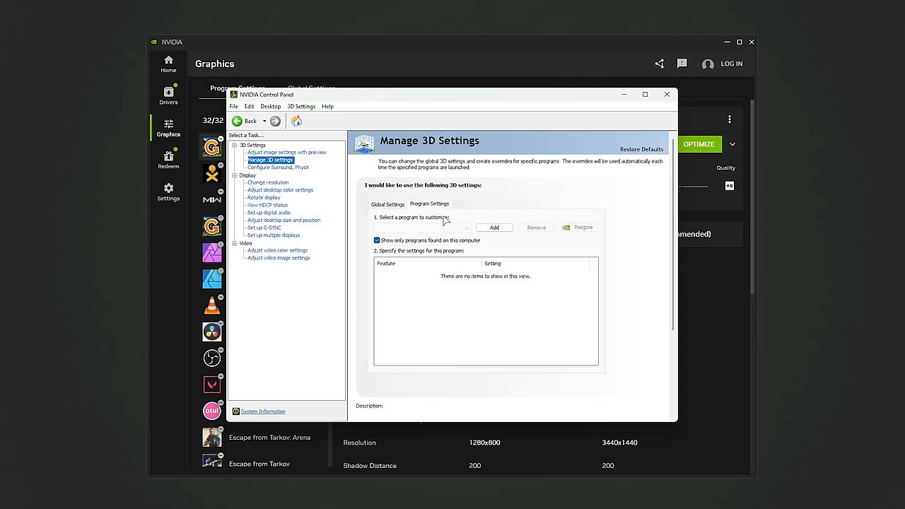
pyautogui.click(422, 228)
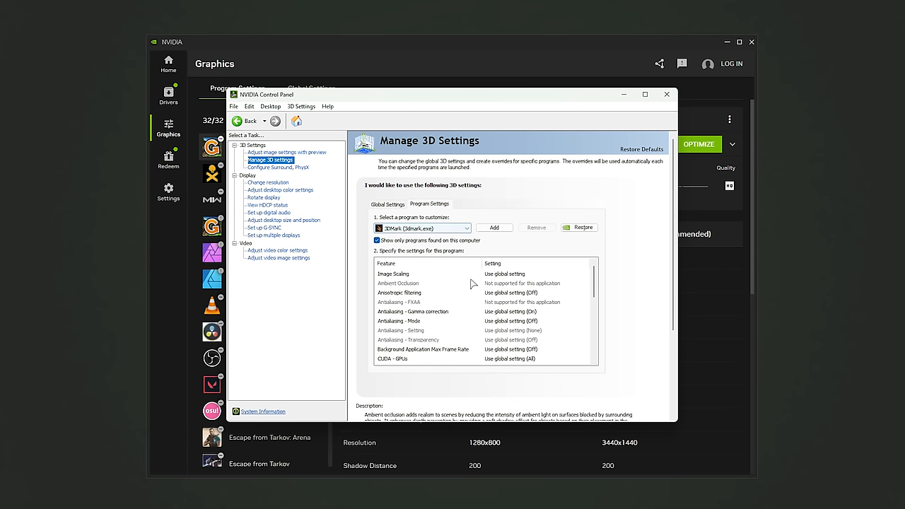
pyautogui.click(665, 94)
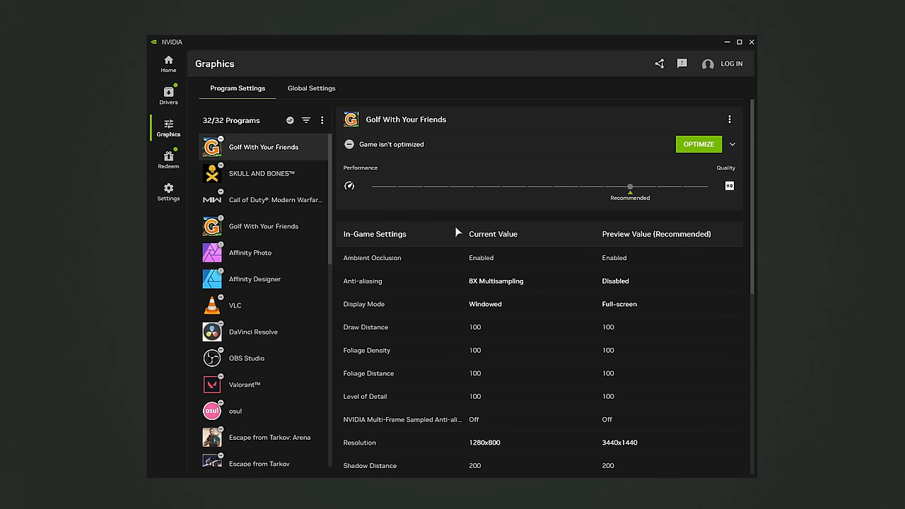
pyautogui.moveTo(485, 304)
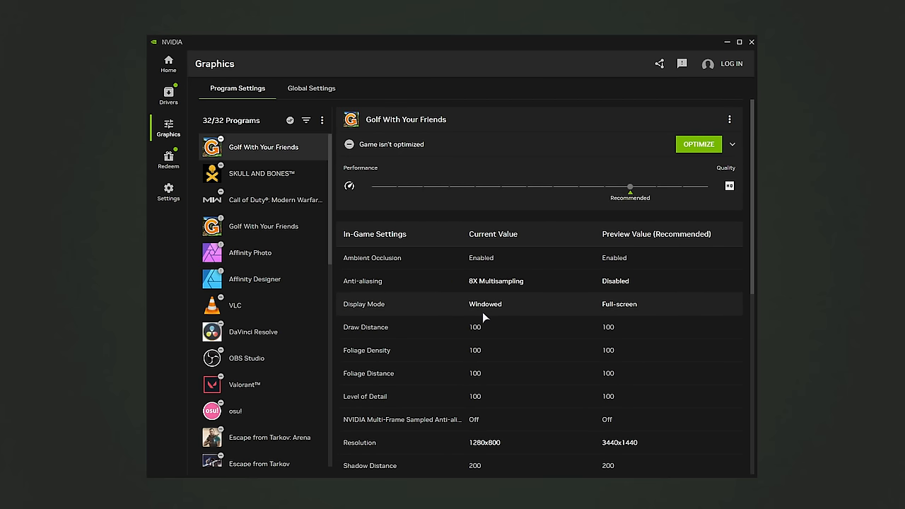
# Switch to Global Settings and read the RTX Dynamic Vibrance info saying drivers need updating
pyautogui.click(311, 87)
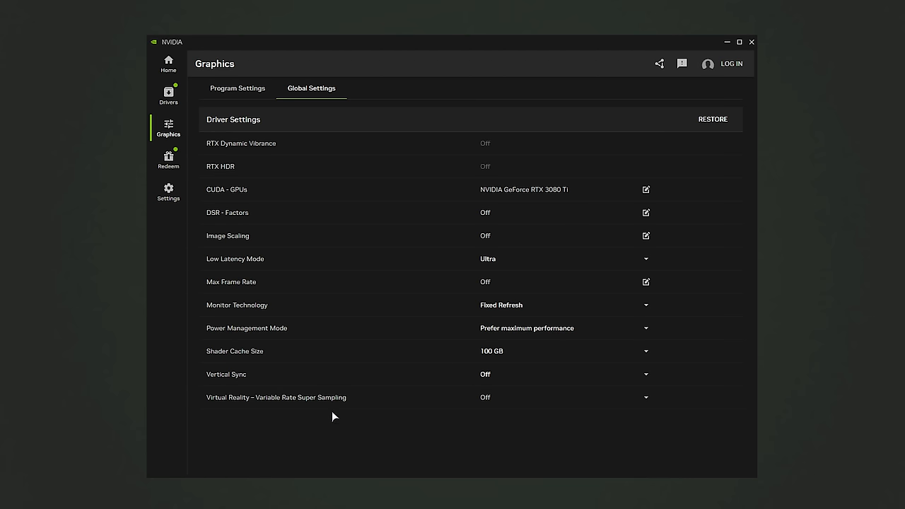
pyautogui.click(238, 88)
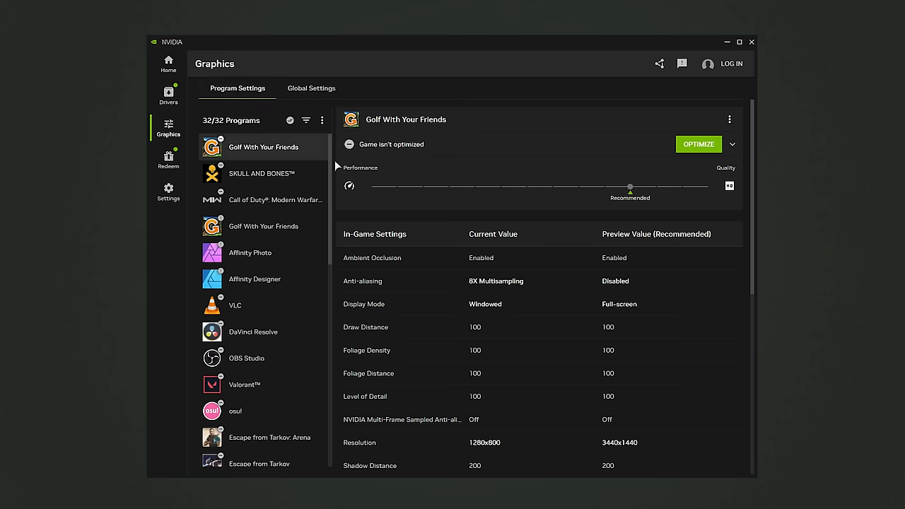
pyautogui.moveTo(439, 306)
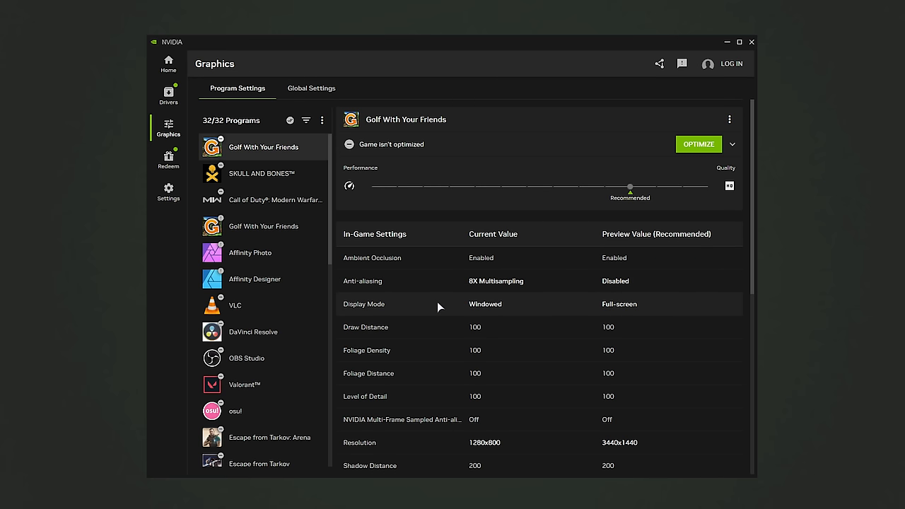
pyautogui.click(311, 88)
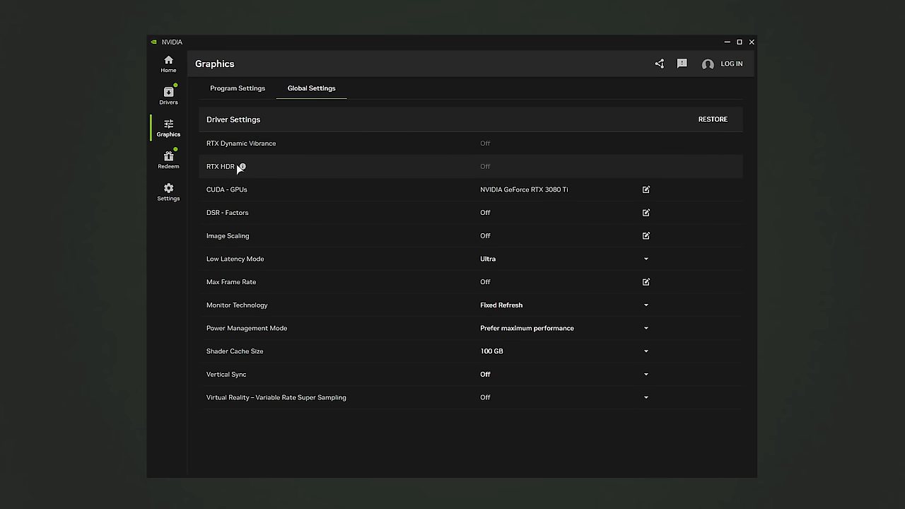
pyautogui.moveTo(266, 144)
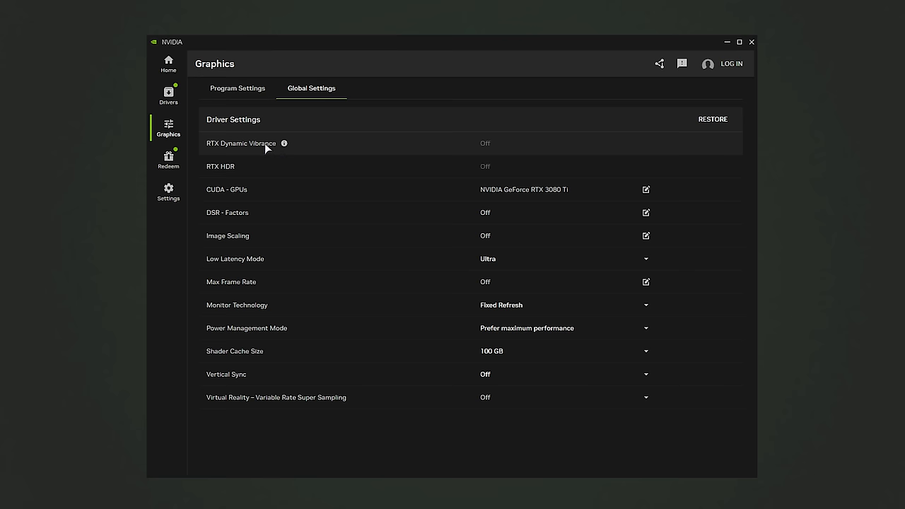
pyautogui.moveTo(283, 144)
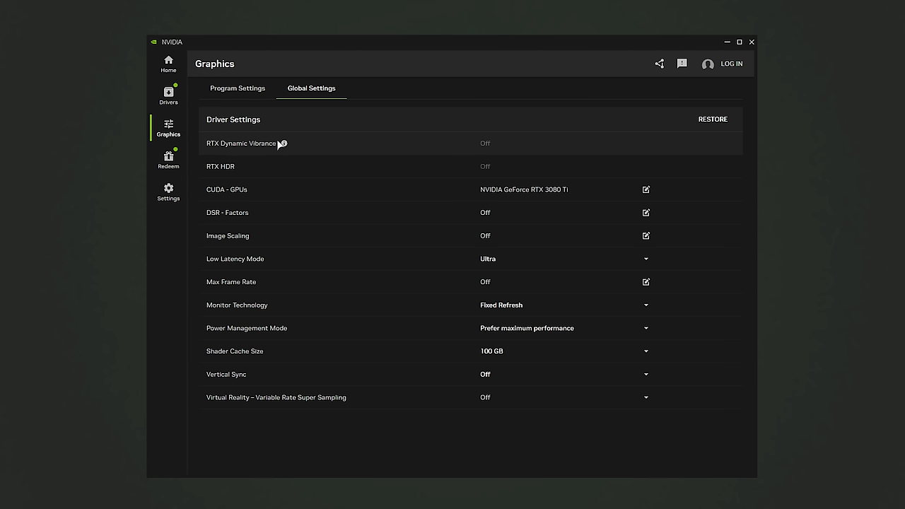
pyautogui.click(283, 145)
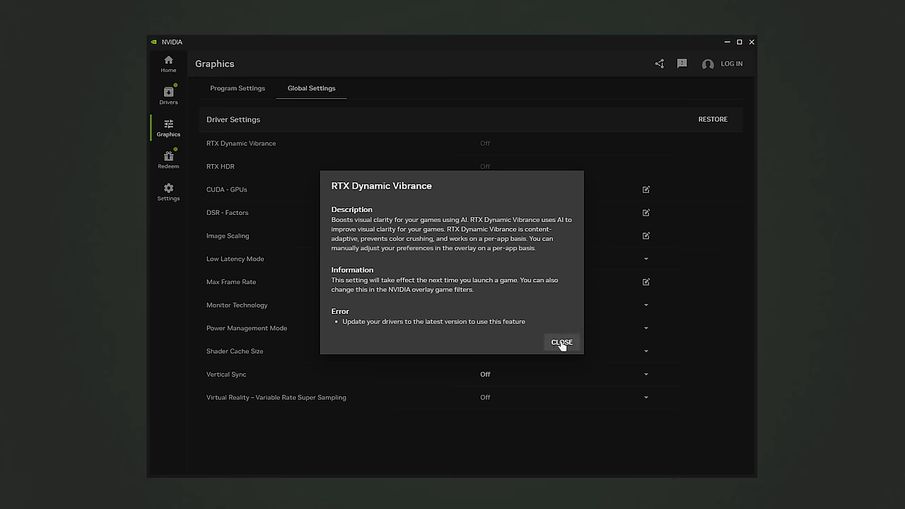
pyautogui.click(561, 343)
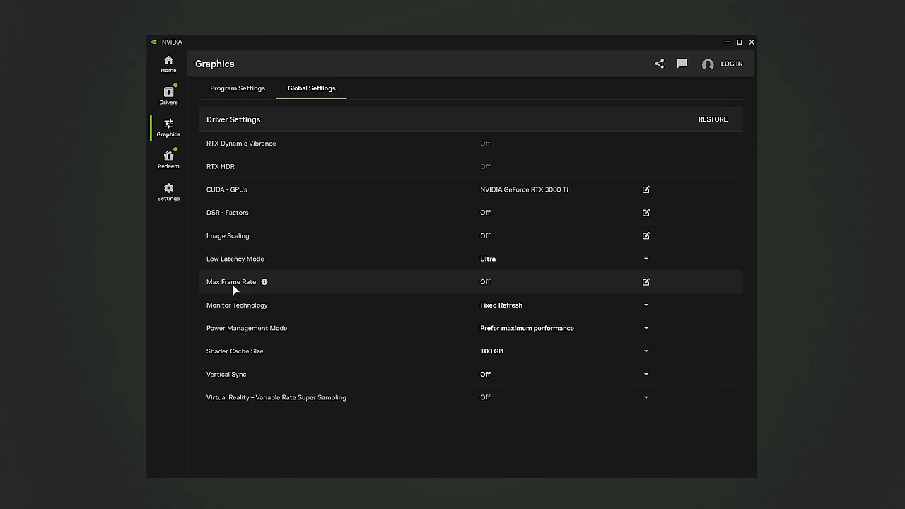
pyautogui.moveTo(263, 281)
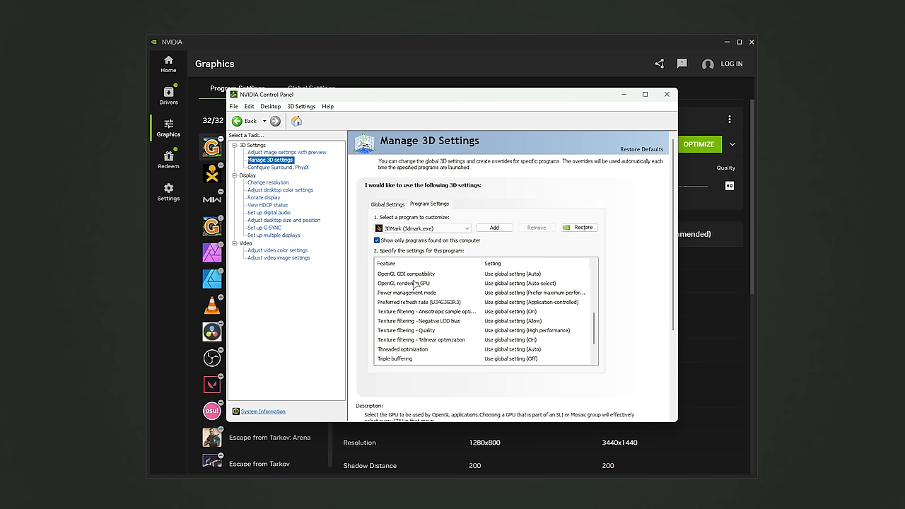
# Select Display > Change resolution in the NVIDIA Control Panel task tree
pyautogui.click(268, 183)
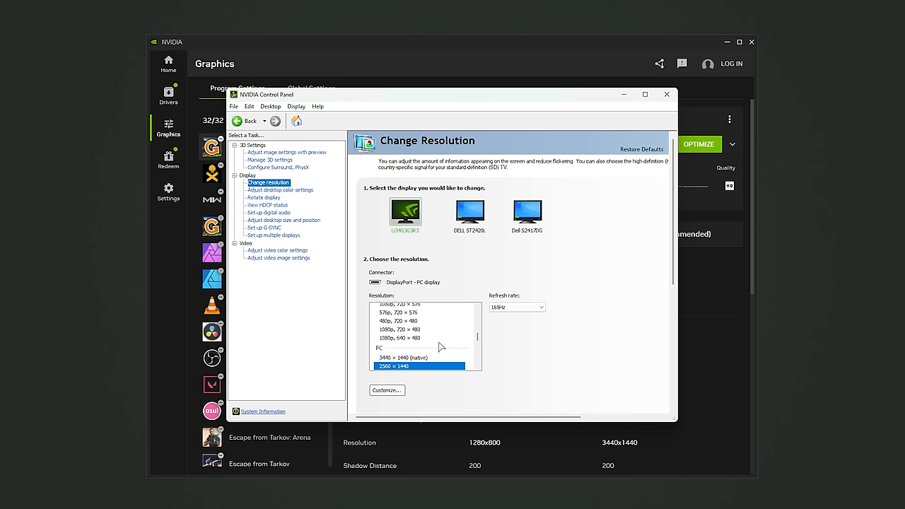
pyautogui.moveTo(195, 158)
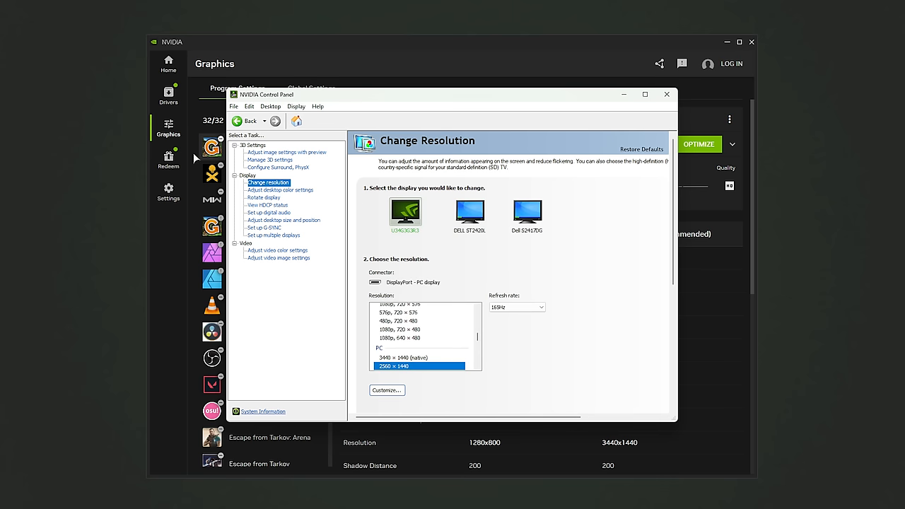
pyautogui.moveTo(168, 243)
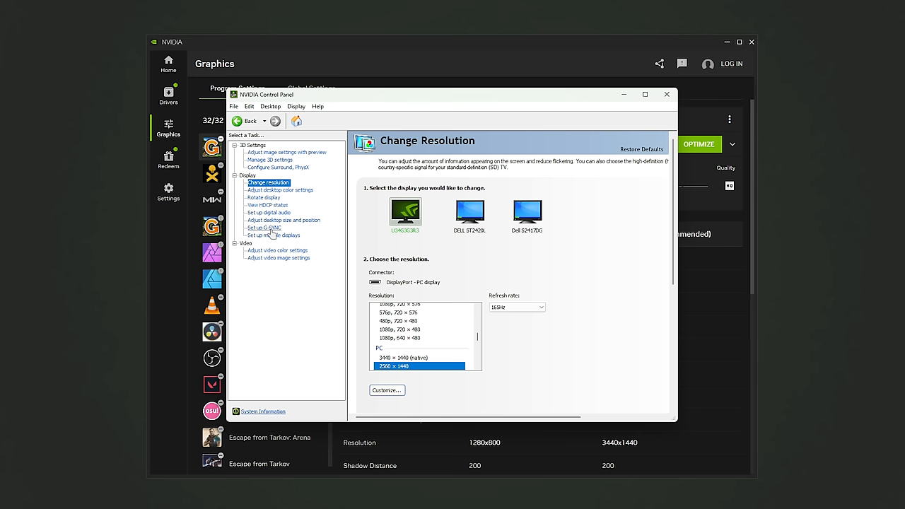
pyautogui.moveTo(352, 101)
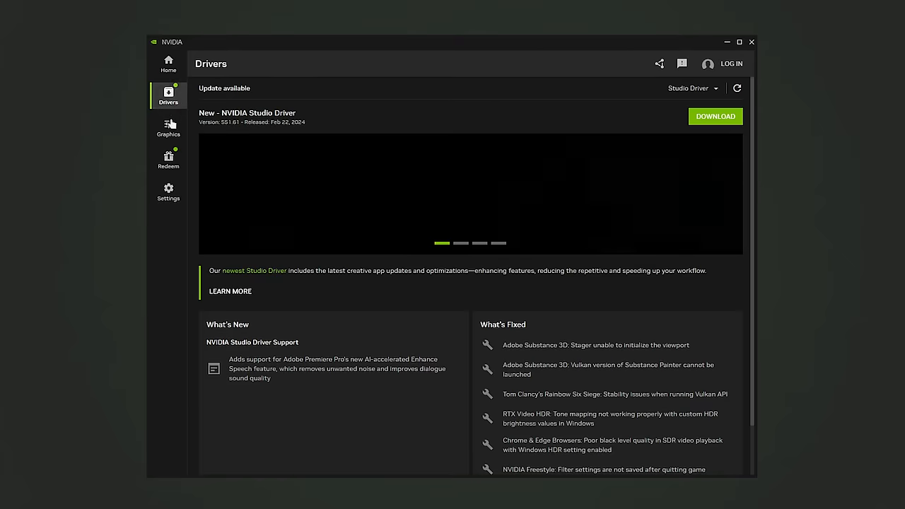
# Go from Graphics to the app's Settings page showing System details
pyautogui.click(169, 128)
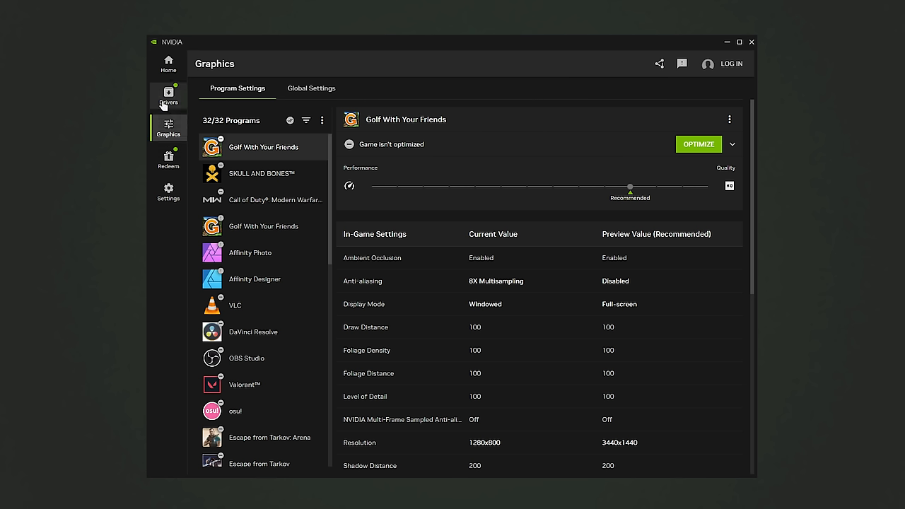
pyautogui.moveTo(258, 269)
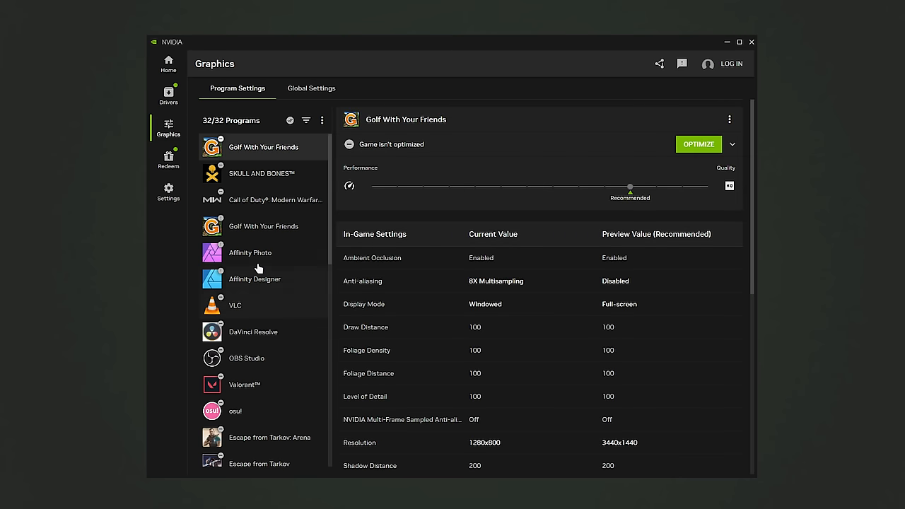
pyautogui.moveTo(169, 191)
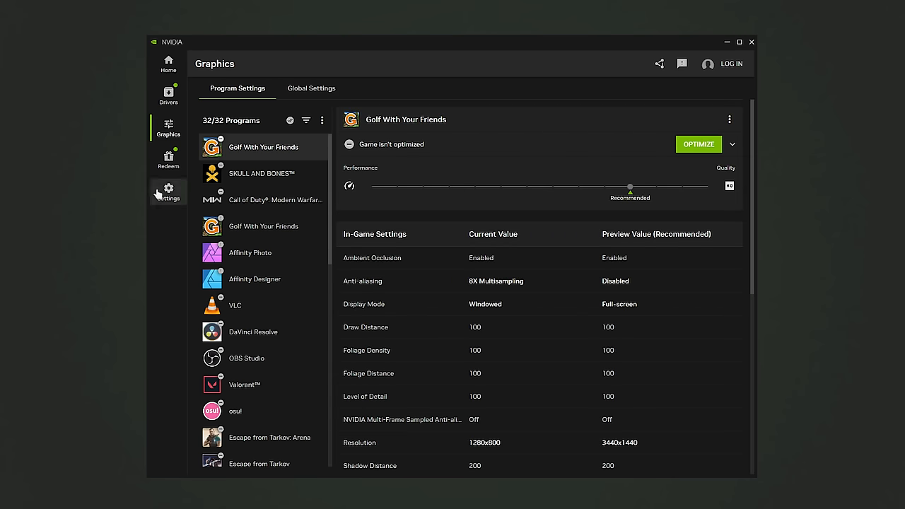
pyautogui.click(168, 191)
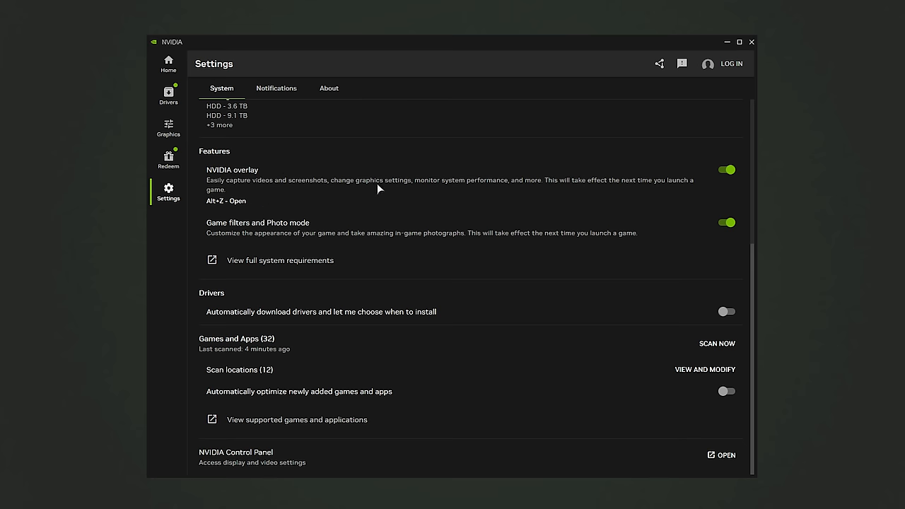
pyautogui.moveTo(348, 232)
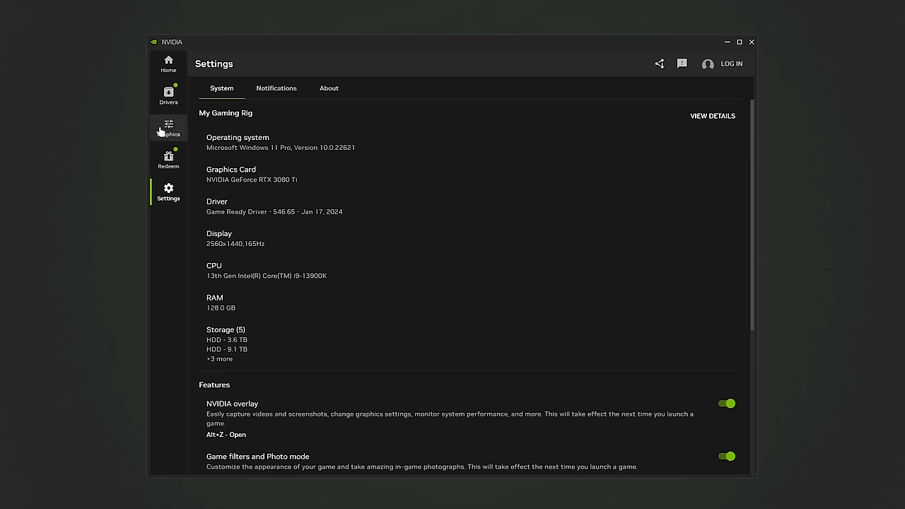
# Go to the Redeem page and focus the coupon code field beside the Call of Duty reward
pyautogui.click(168, 159)
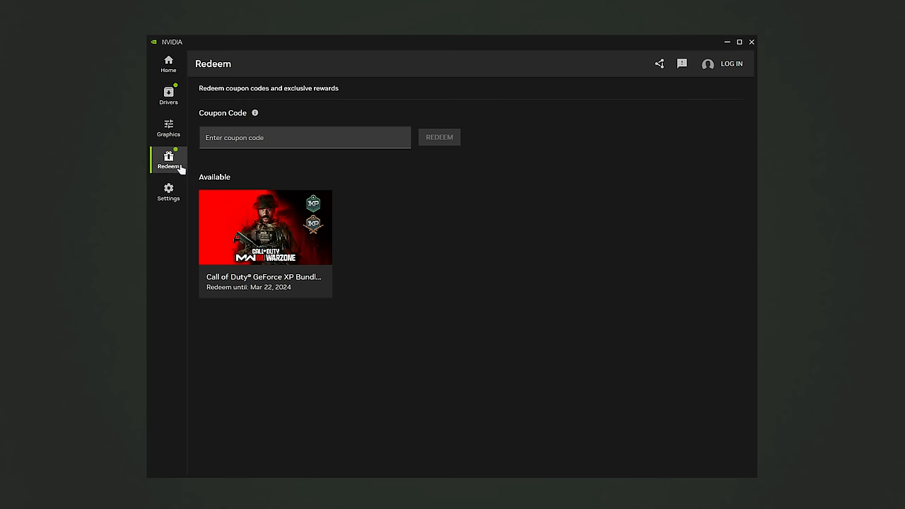
pyautogui.moveTo(265, 243)
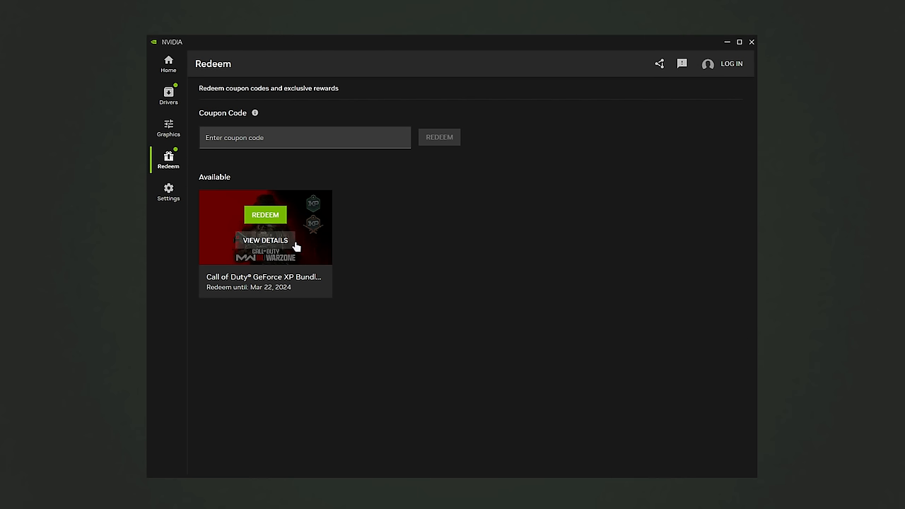
pyautogui.click(304, 137)
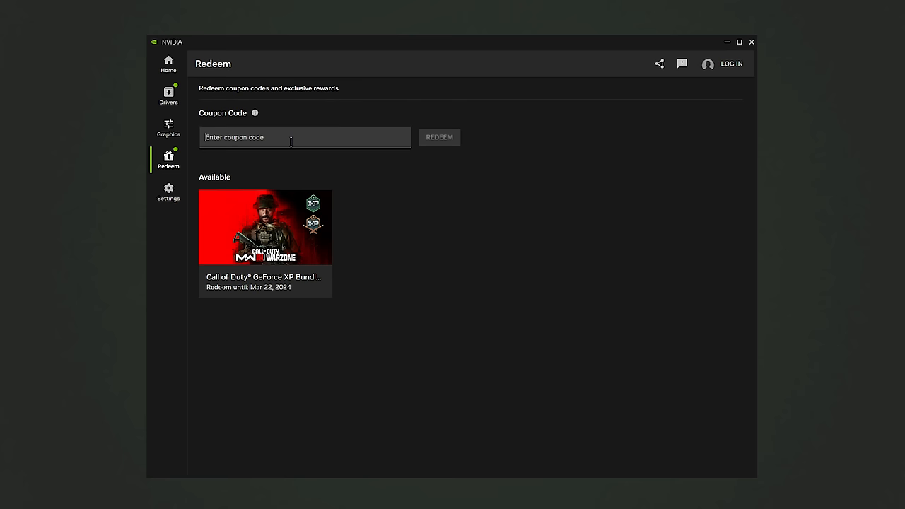
pyautogui.moveTo(441, 145)
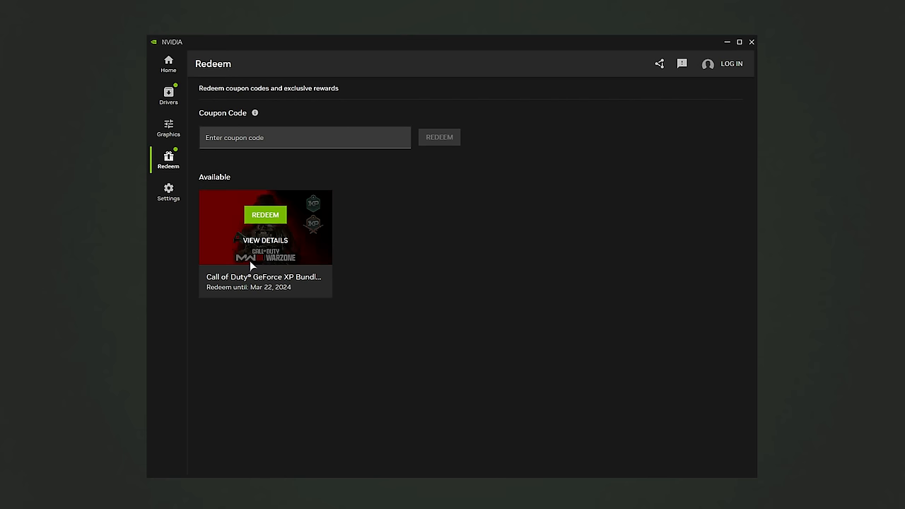
pyautogui.moveTo(324, 207)
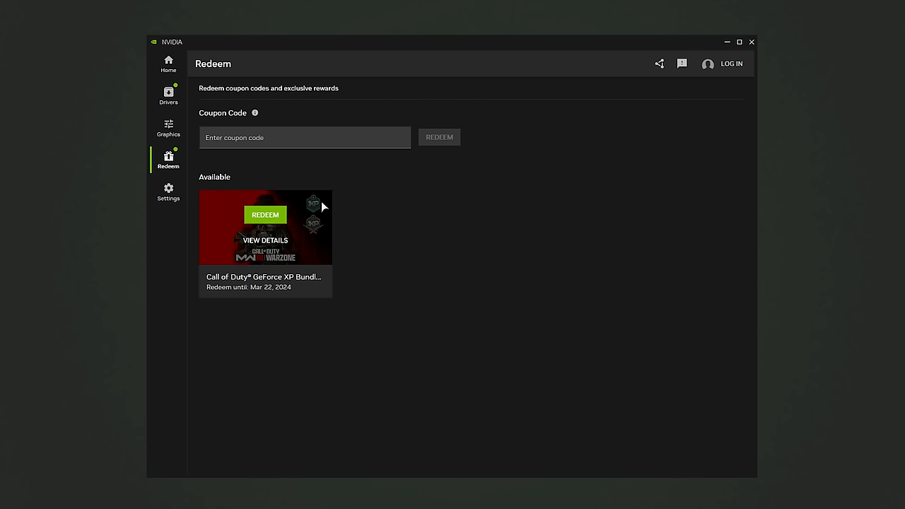
pyautogui.moveTo(325, 238)
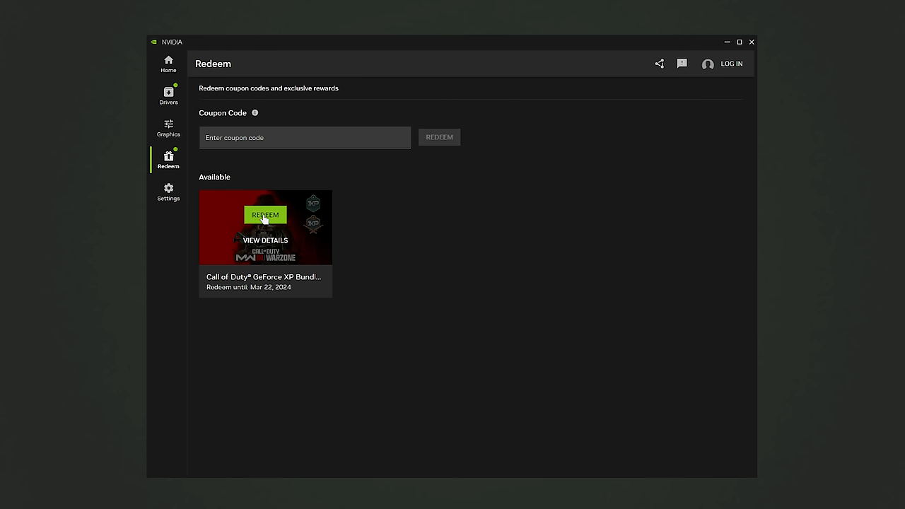
# Return to Settings and view, then close, the Scan locations list of game folders
pyautogui.click(169, 191)
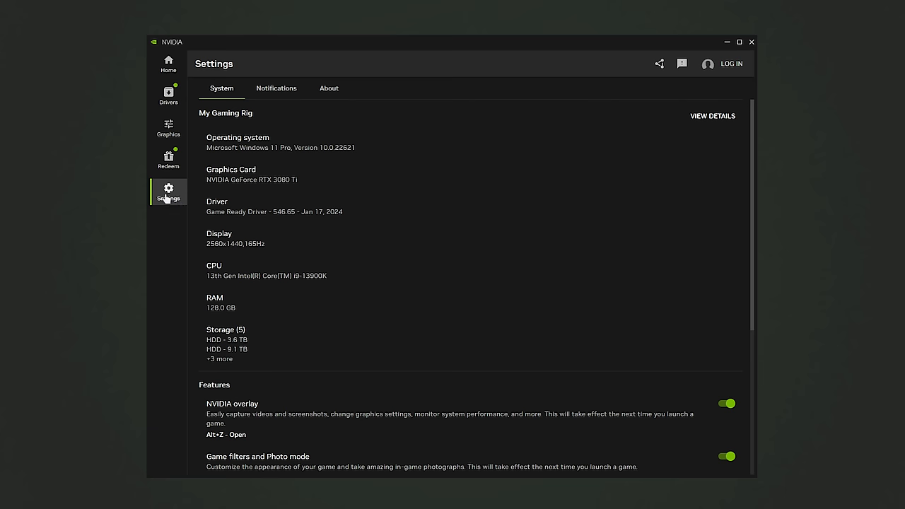
pyautogui.moveTo(337, 164)
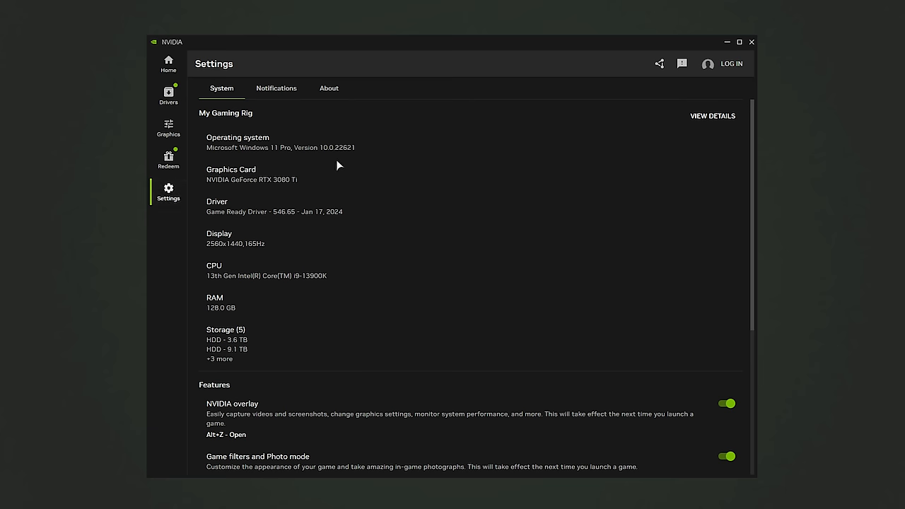
pyautogui.scroll(-3)
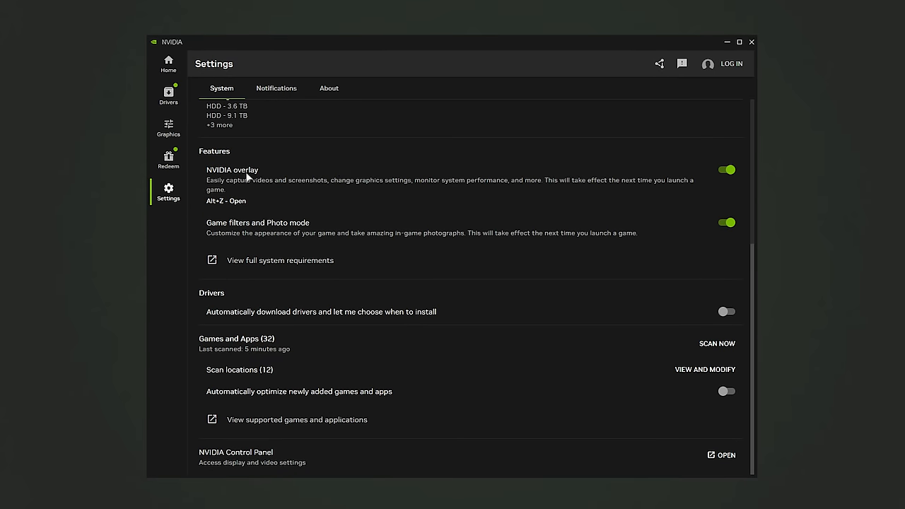
pyautogui.moveTo(294, 229)
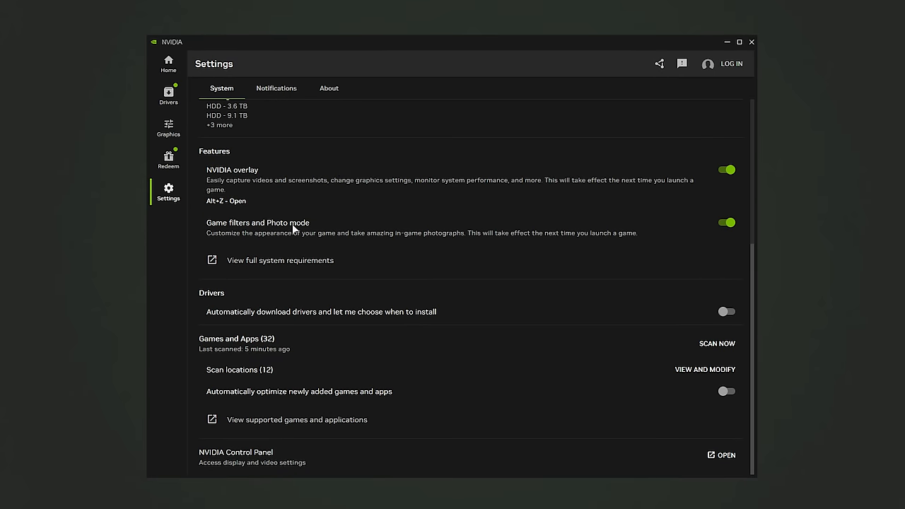
pyautogui.moveTo(278, 317)
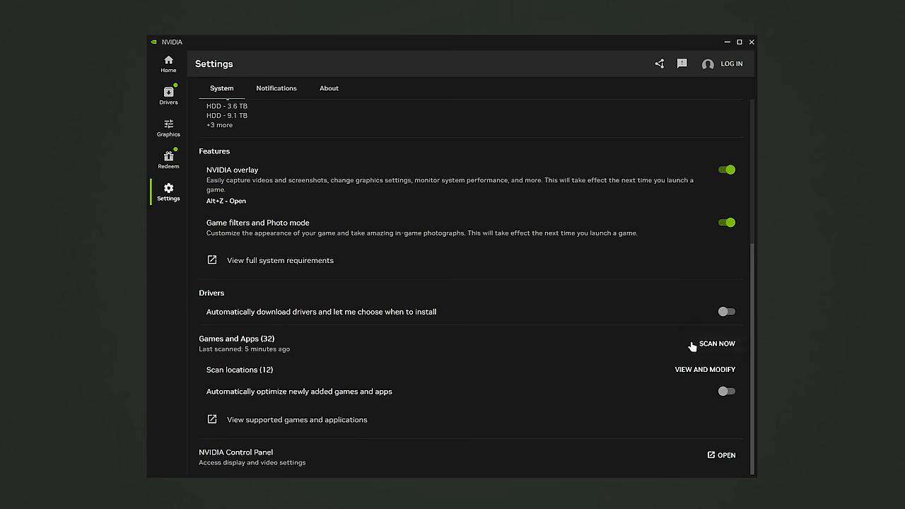
pyautogui.moveTo(716, 344)
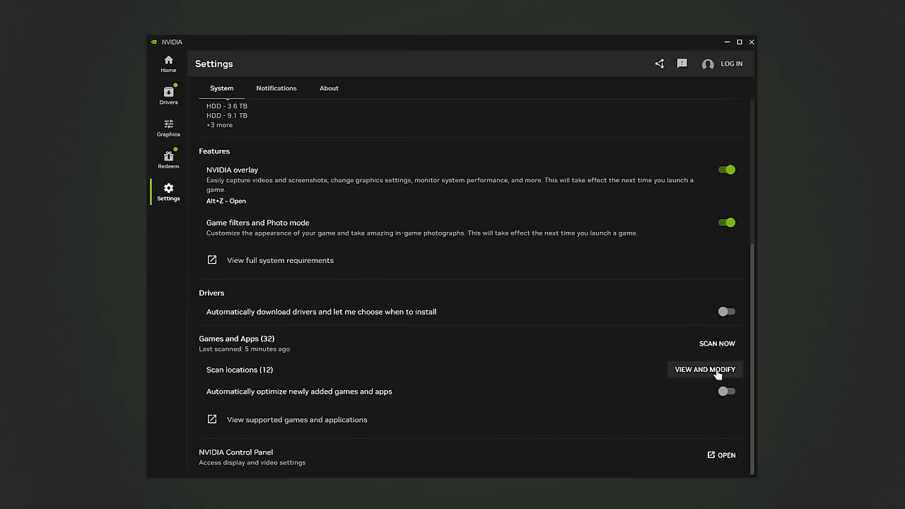
pyautogui.click(704, 369)
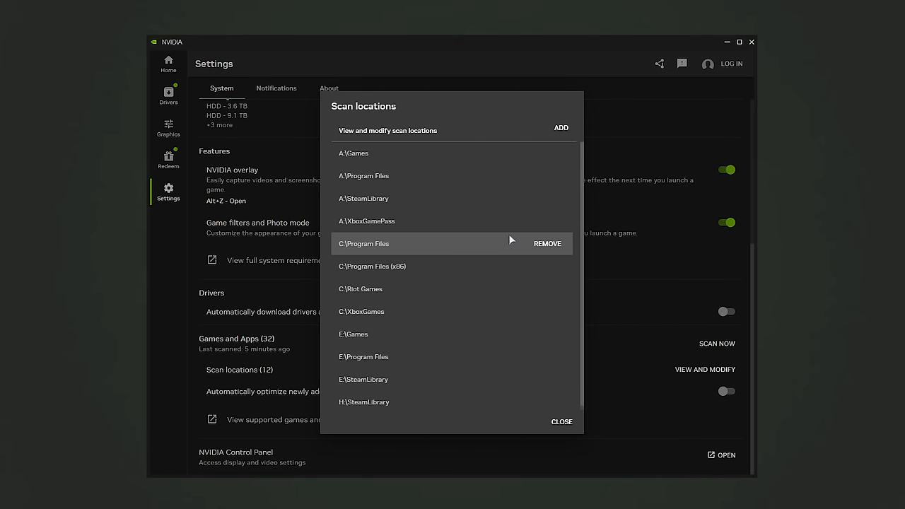
pyautogui.click(562, 421)
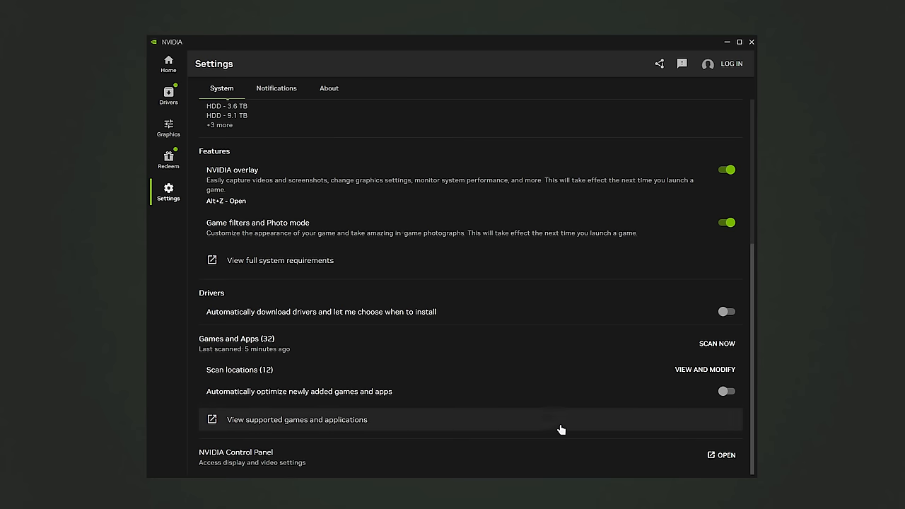
pyautogui.moveTo(673, 399)
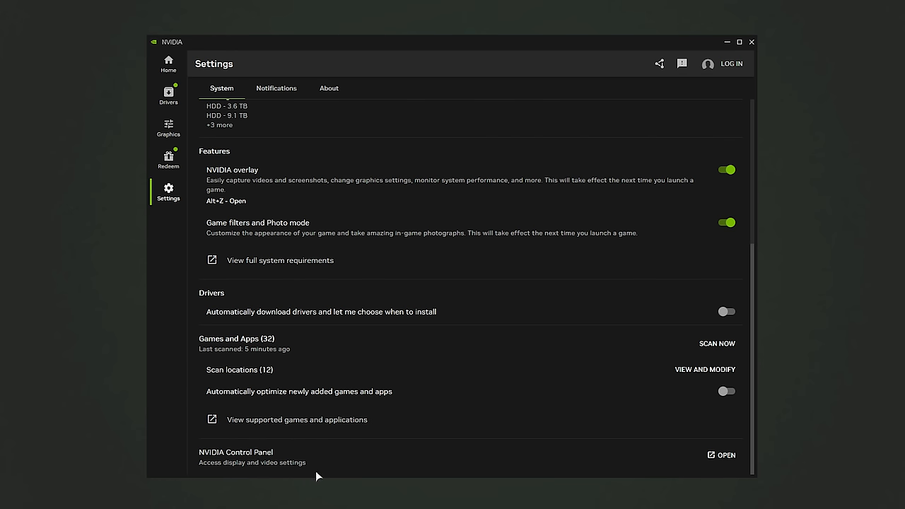
# Review the Notifications tab, then switch to About with version, Early Access and Privacy options
pyautogui.click(276, 88)
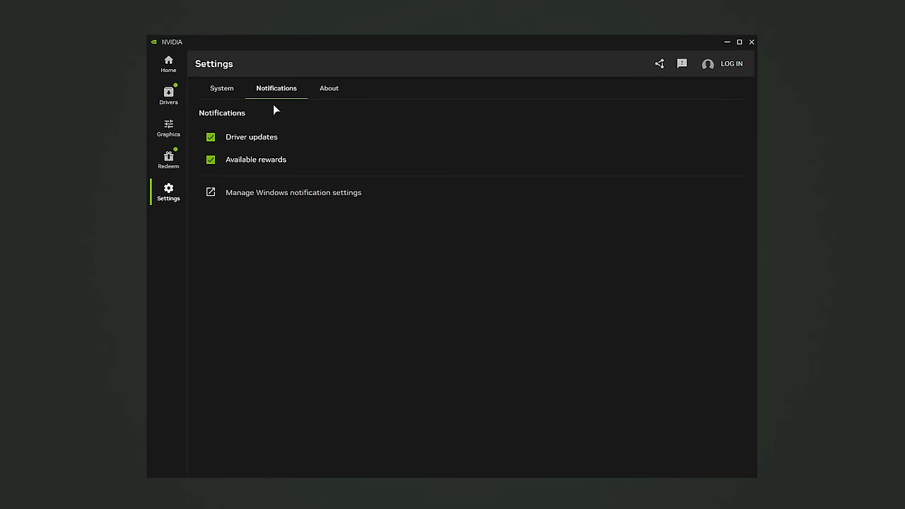
pyautogui.moveTo(275, 138)
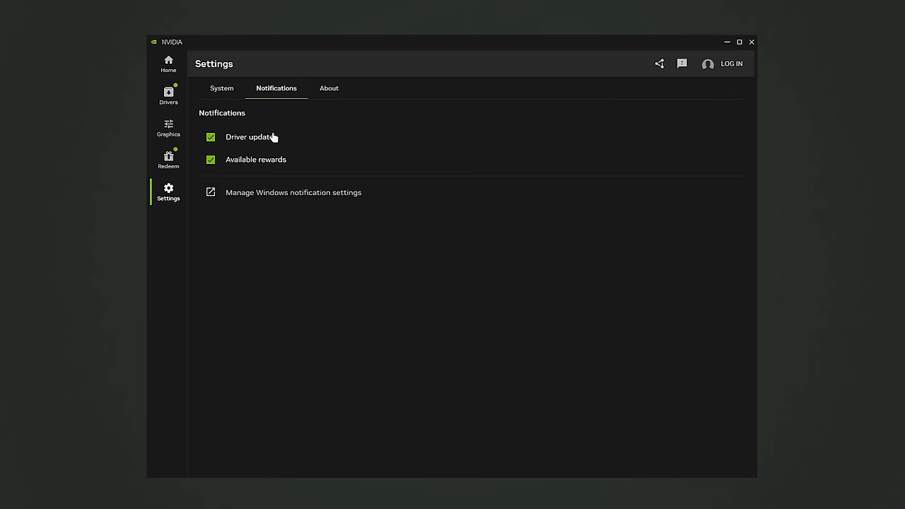
pyautogui.click(328, 88)
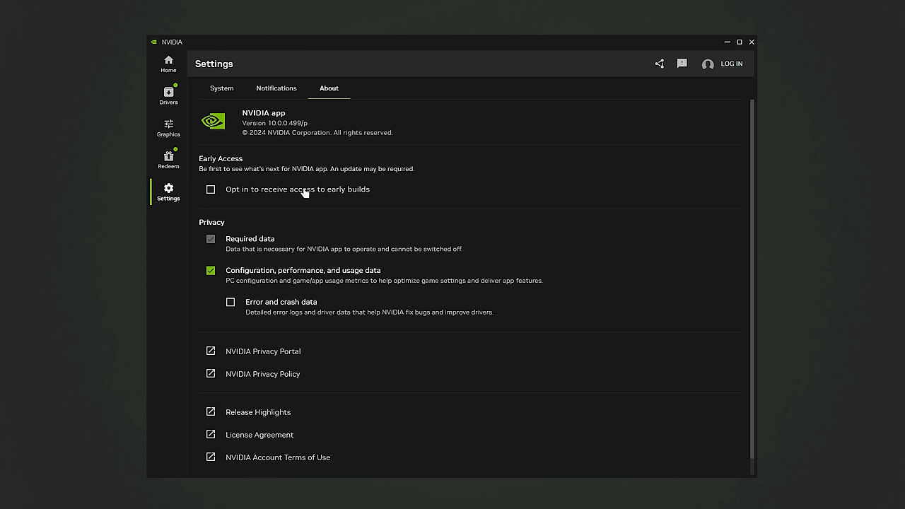
pyautogui.moveTo(297, 308)
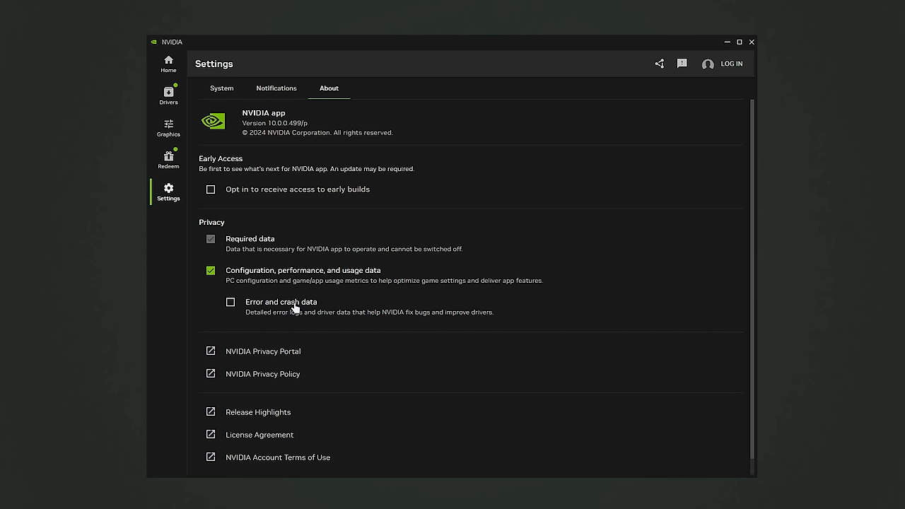
pyautogui.moveTo(300, 305)
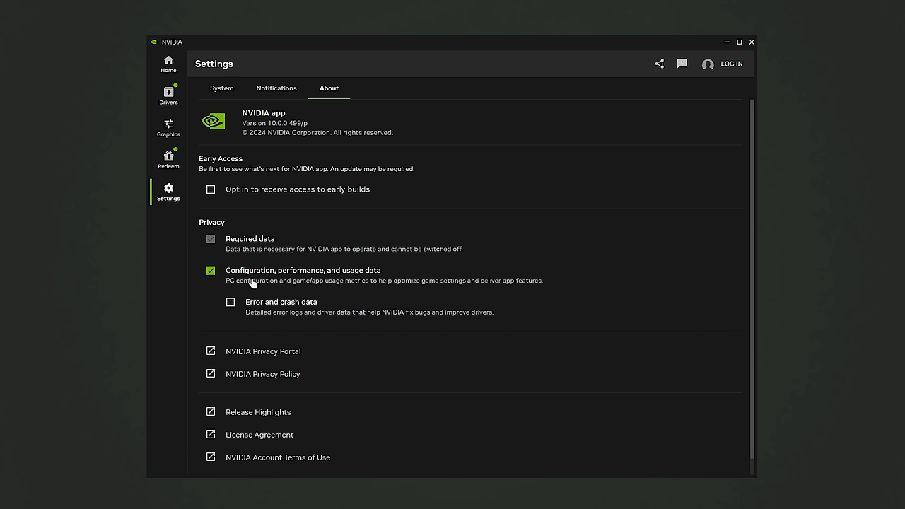
pyautogui.moveTo(367, 278)
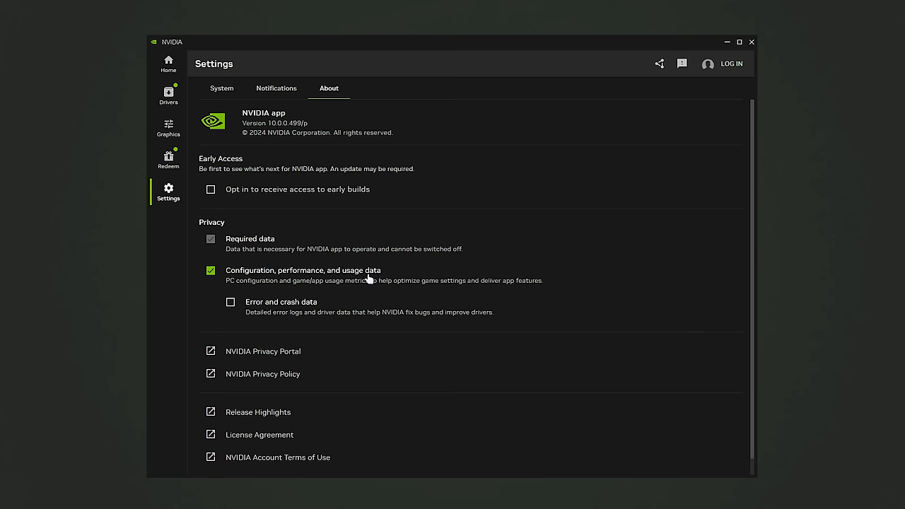
pyautogui.moveTo(168, 96)
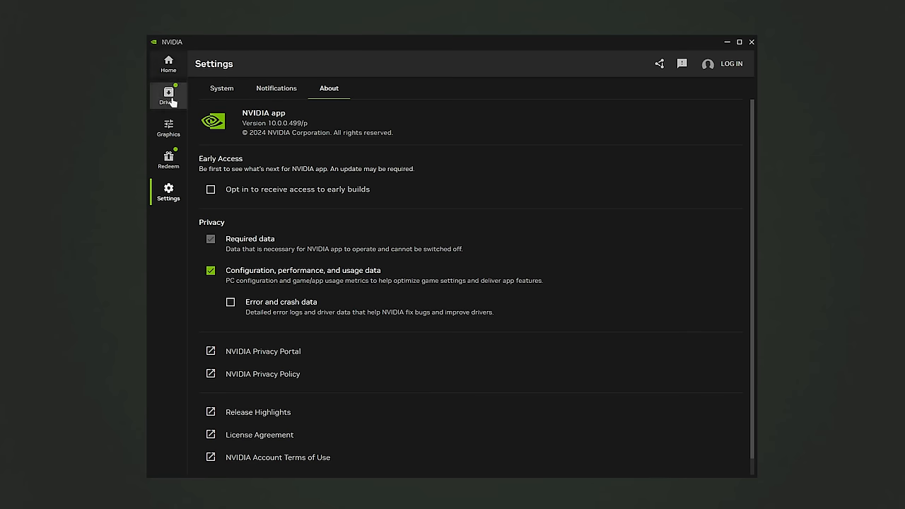
# Dismiss the Studio Driver install summary and show OBS Studio's Program Settings under Graphics
pyautogui.click(168, 96)
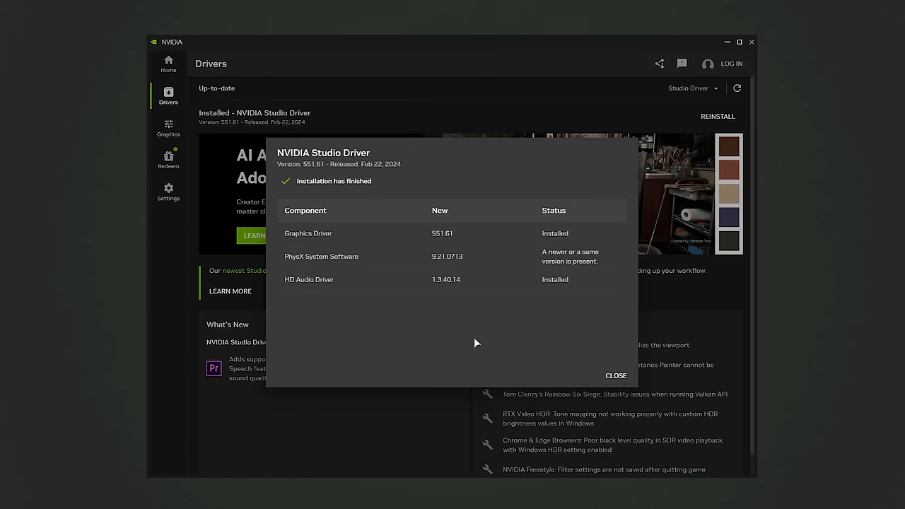
pyautogui.click(615, 376)
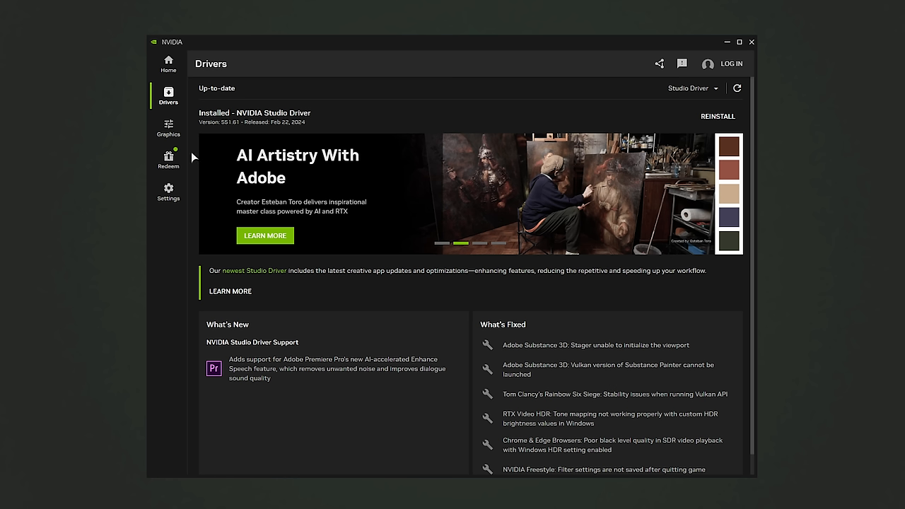
pyautogui.click(168, 129)
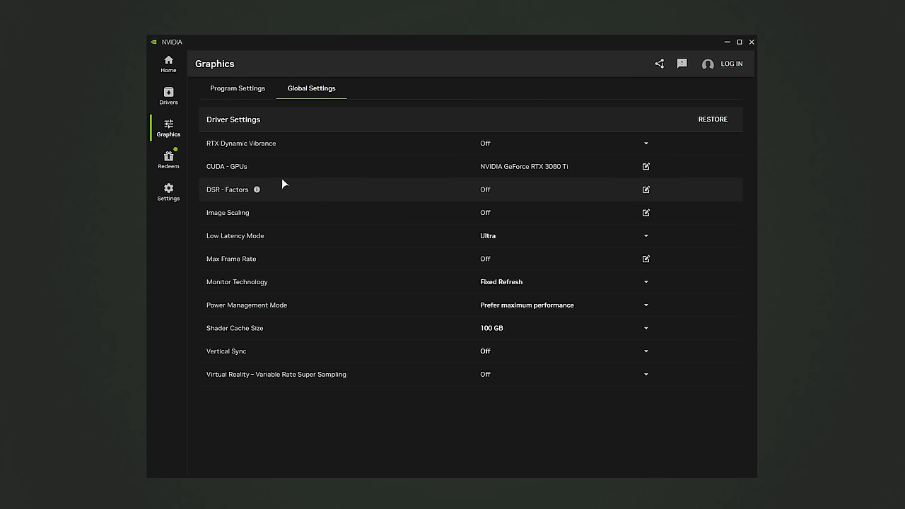
pyautogui.moveTo(308, 346)
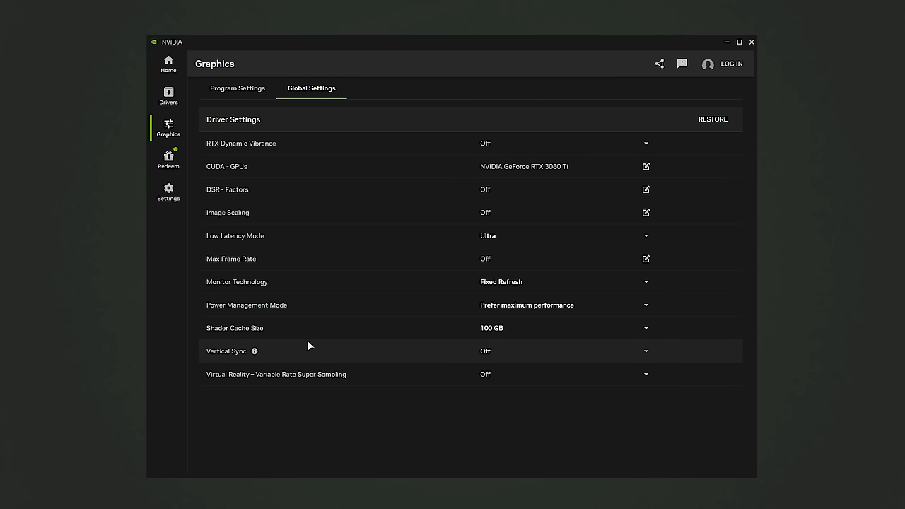
pyautogui.click(238, 87)
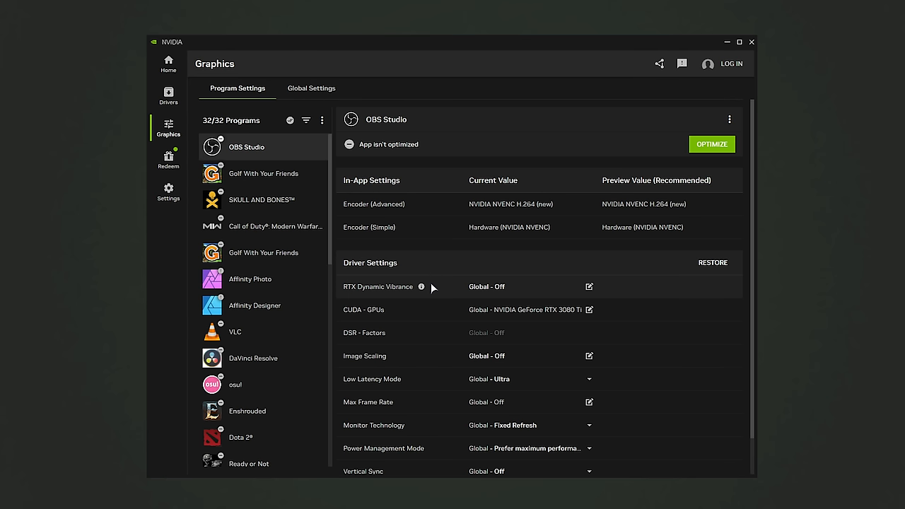
pyautogui.moveTo(433, 337)
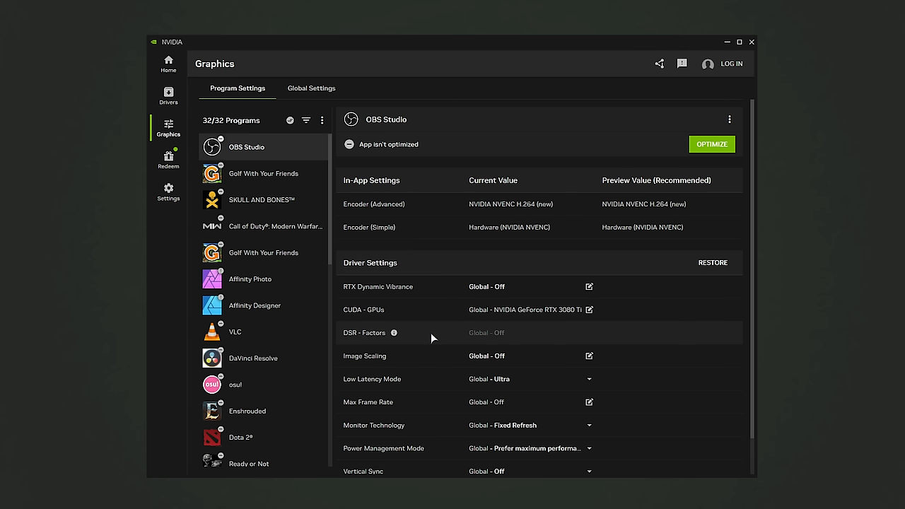
pyautogui.moveTo(428, 320)
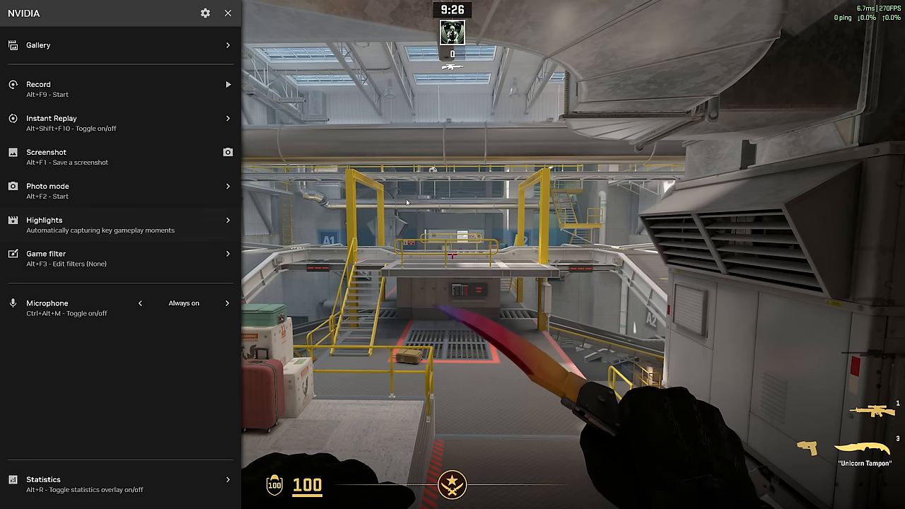
# Record and save a short Counter-Strike 2 clip, view it in the Gallery and reach Video capture settings
pyautogui.click(38, 44)
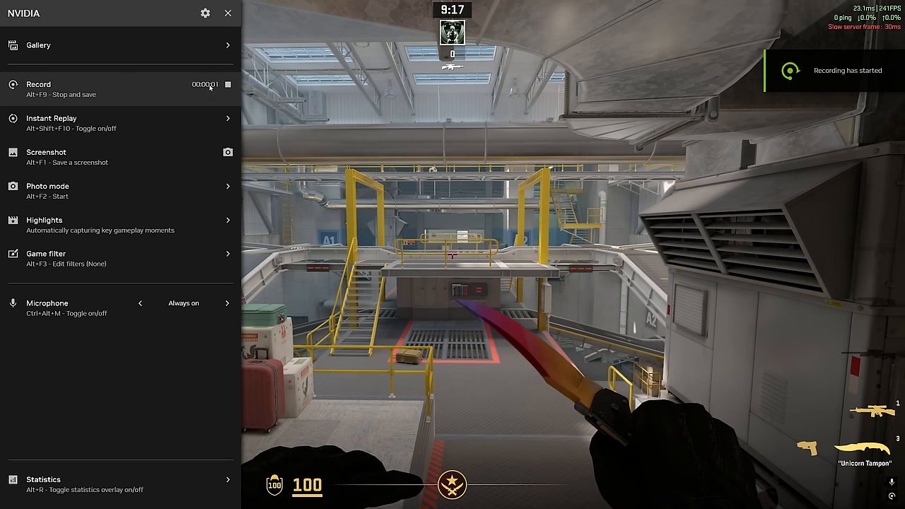
pyautogui.click(228, 84)
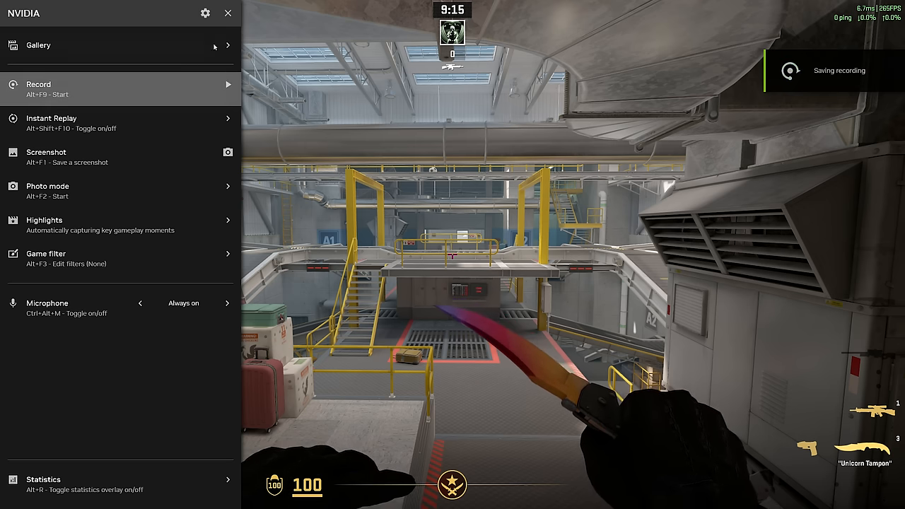
pyautogui.click(38, 44)
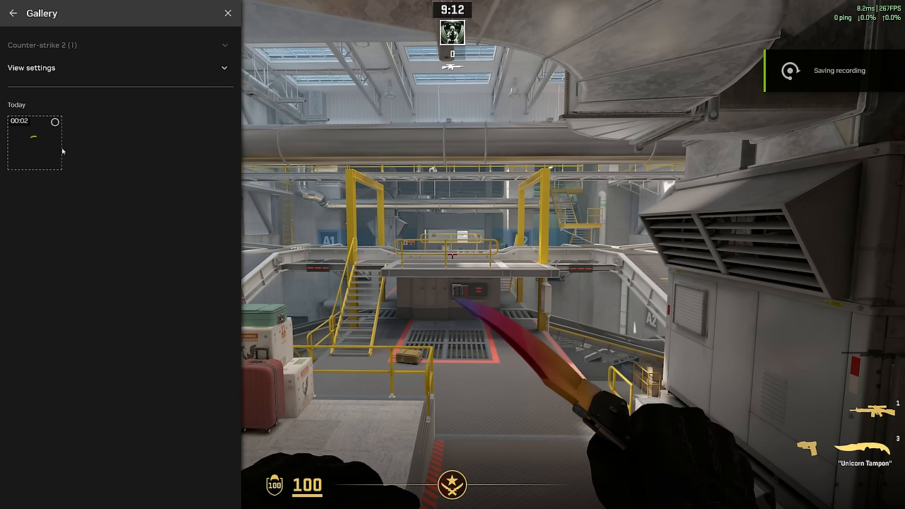
pyautogui.click(31, 68)
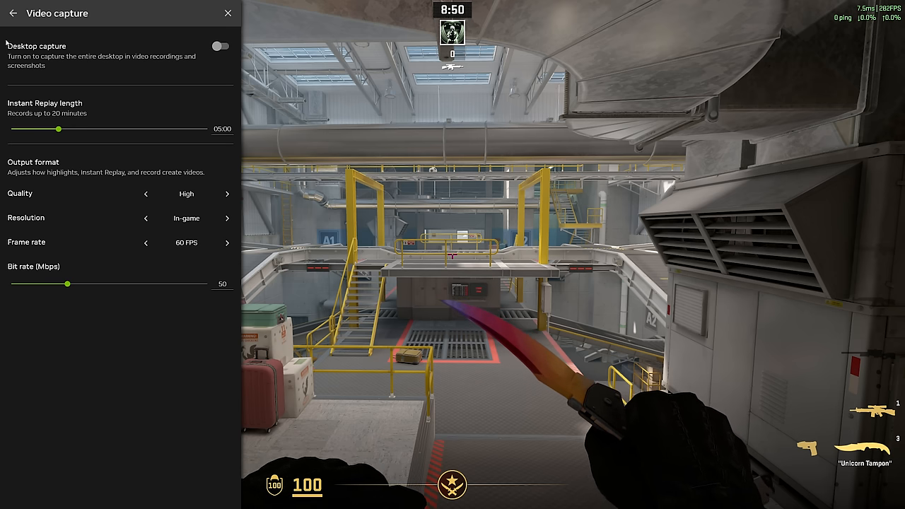
# Back out through Video capture, Photo mode and Highlights, then head toward Game filter
pyautogui.click(13, 12)
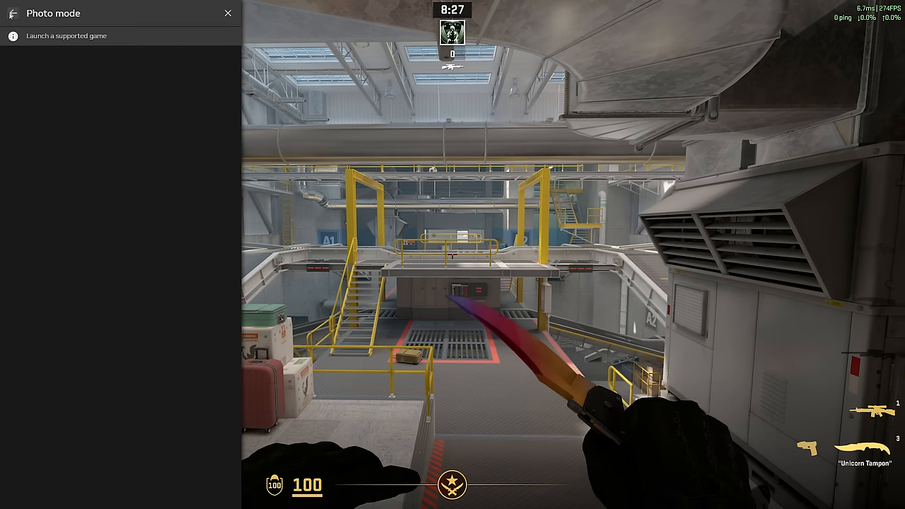
pyautogui.click(11, 13)
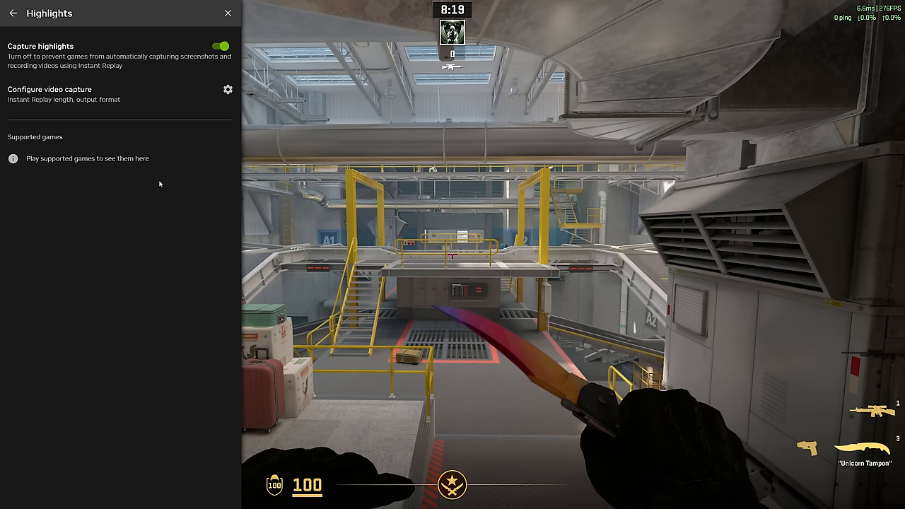
pyautogui.click(13, 12)
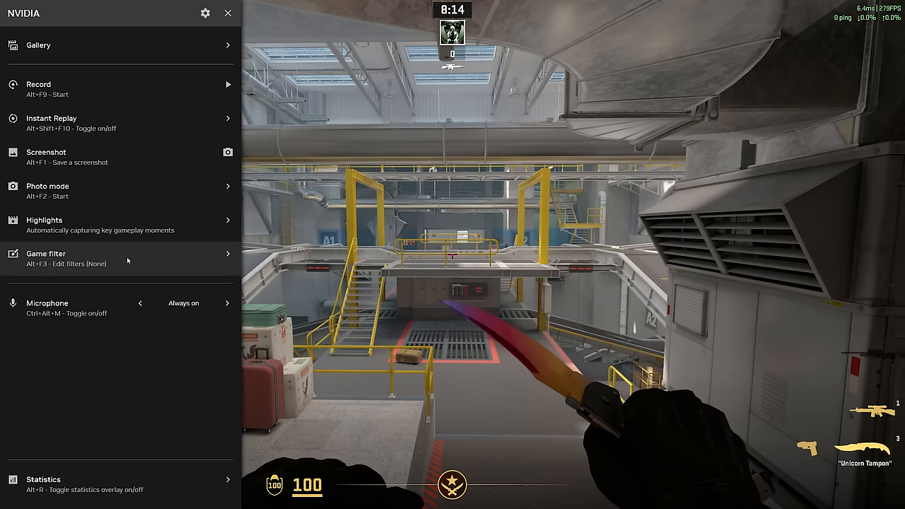
pyautogui.click(45, 253)
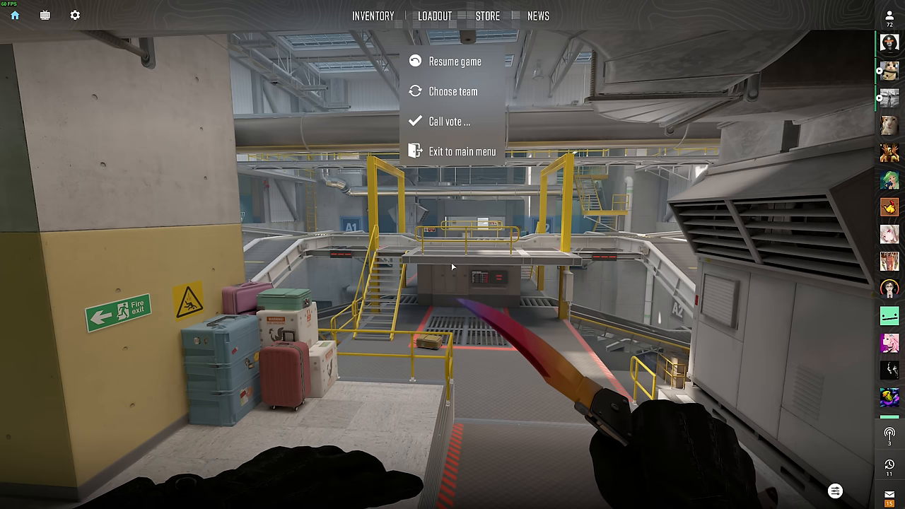
# Quit Counter-Strike 2, launch a survival game and summon the overlay with Alt+Z
pyautogui.click(455, 62)
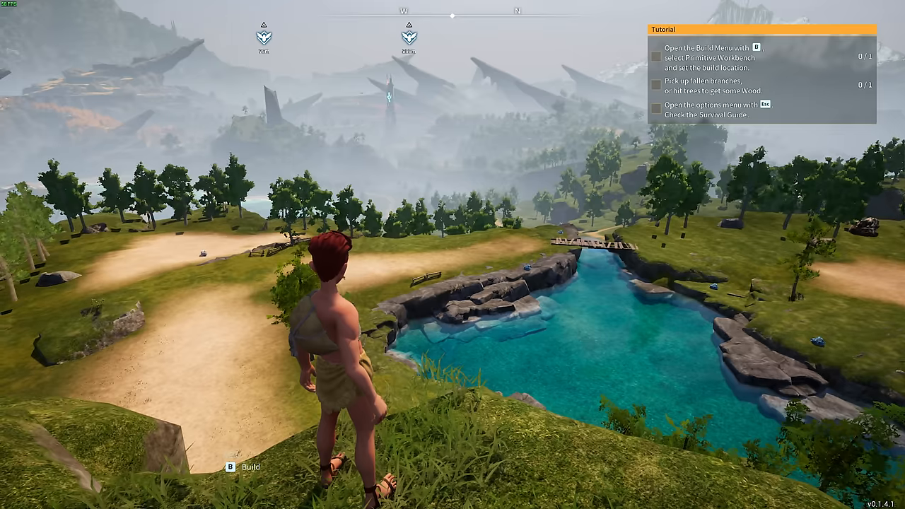
pyautogui.press('Alt+z')
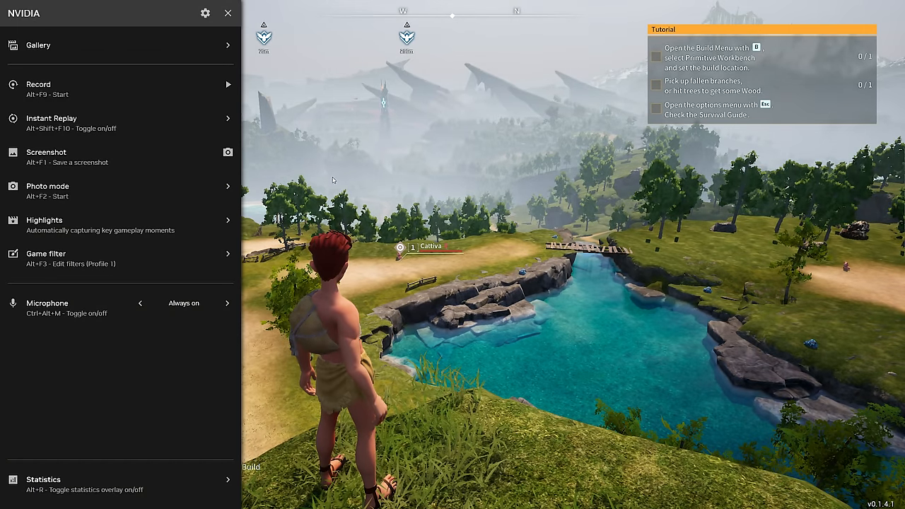
# Add then remove the Auto Depth of Field filter on Palworld, leaving RTX Dynamic Vibrance added
pyautogui.click(45, 253)
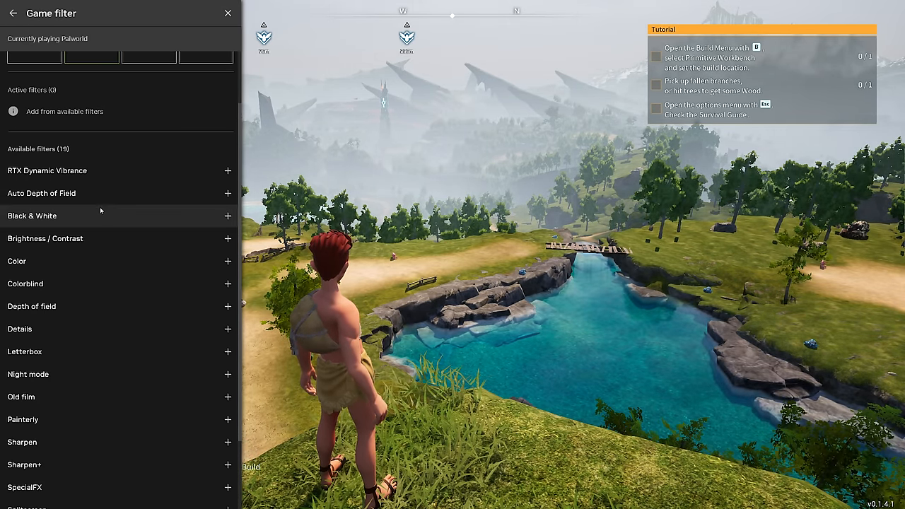
pyautogui.click(228, 193)
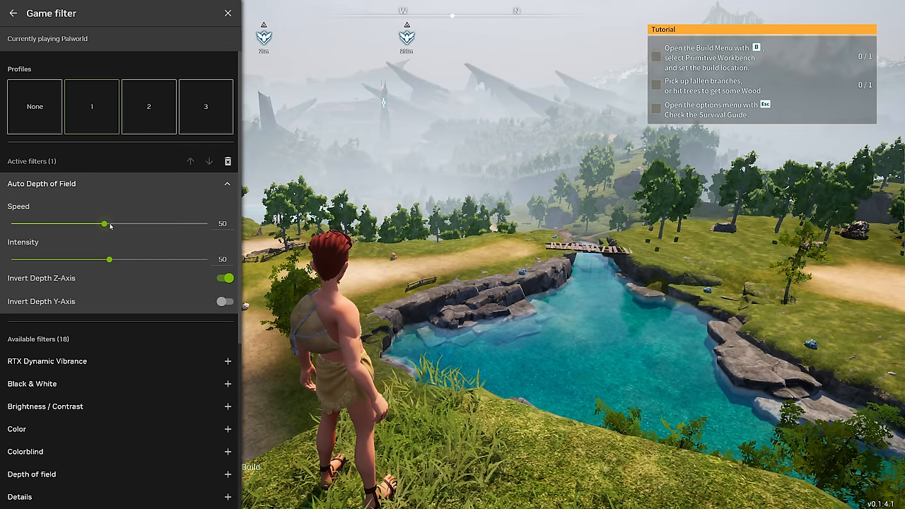
pyautogui.click(226, 161)
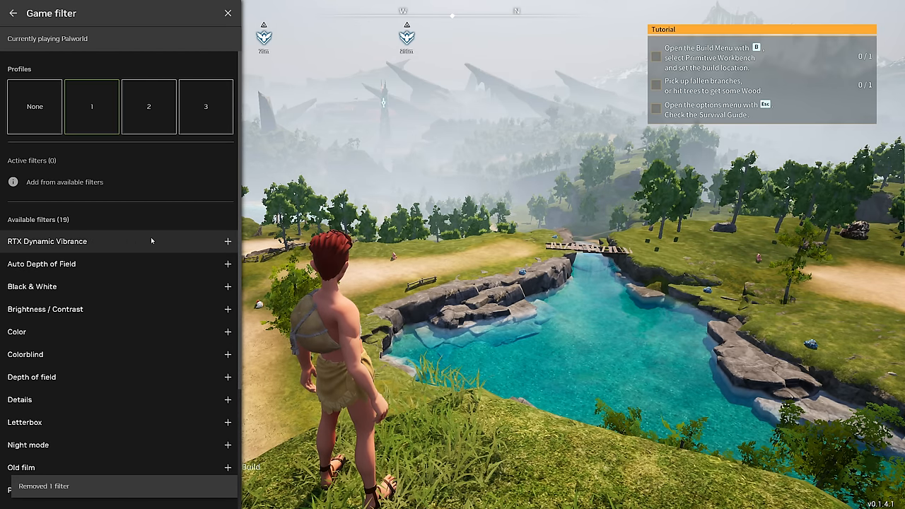
pyautogui.click(227, 241)
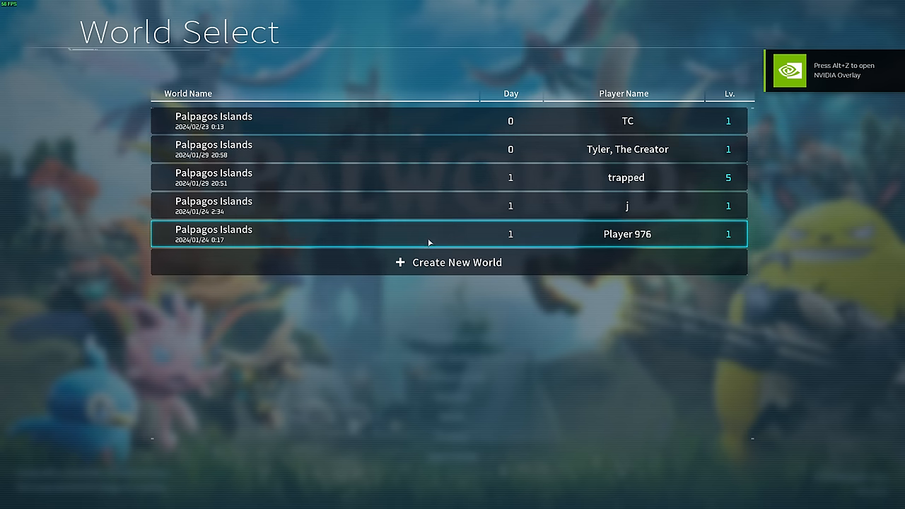
# Load the bottom Palpagos Islands save from World Select and start the game
pyautogui.click(448, 234)
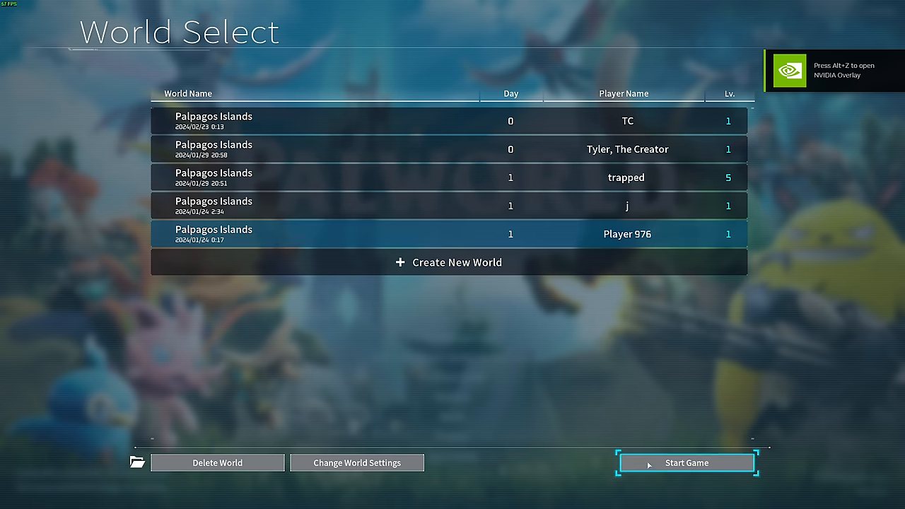
pyautogui.click(686, 463)
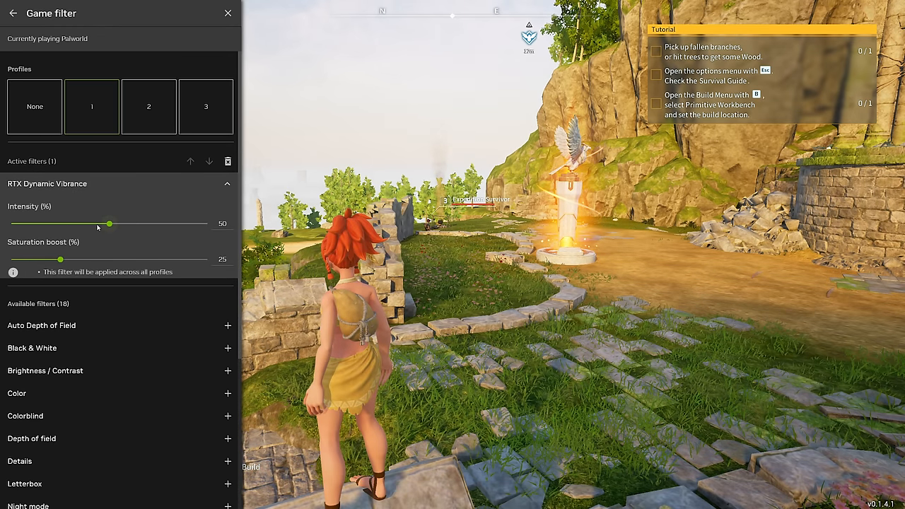
# Tune RTX Dynamic Vibrance to 63% intensity and 27% saturation boost, then leave Game filter
pyautogui.moveTo(107, 224); pyautogui.dragTo(170, 224)
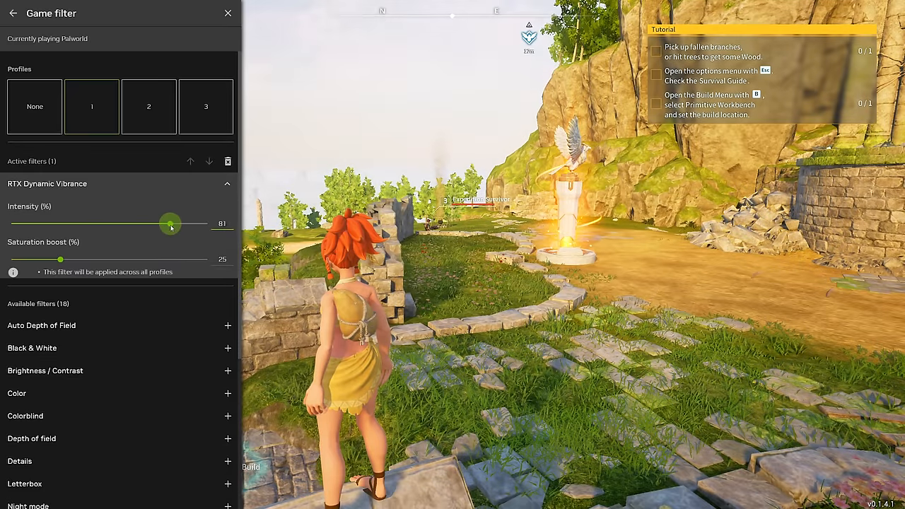
pyautogui.moveTo(169, 223); pyautogui.dragTo(206, 223)
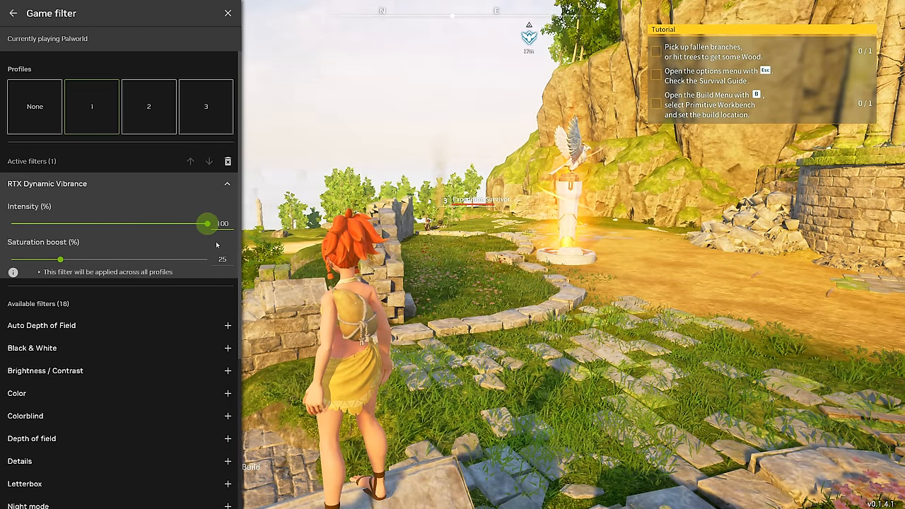
pyautogui.moveTo(206, 224); pyautogui.dragTo(175, 223)
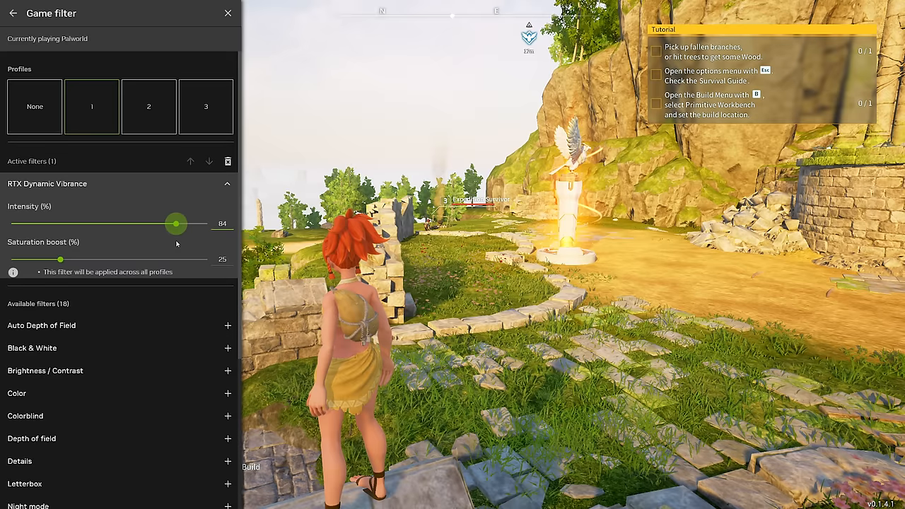
pyautogui.moveTo(175, 224); pyautogui.dragTo(192, 223)
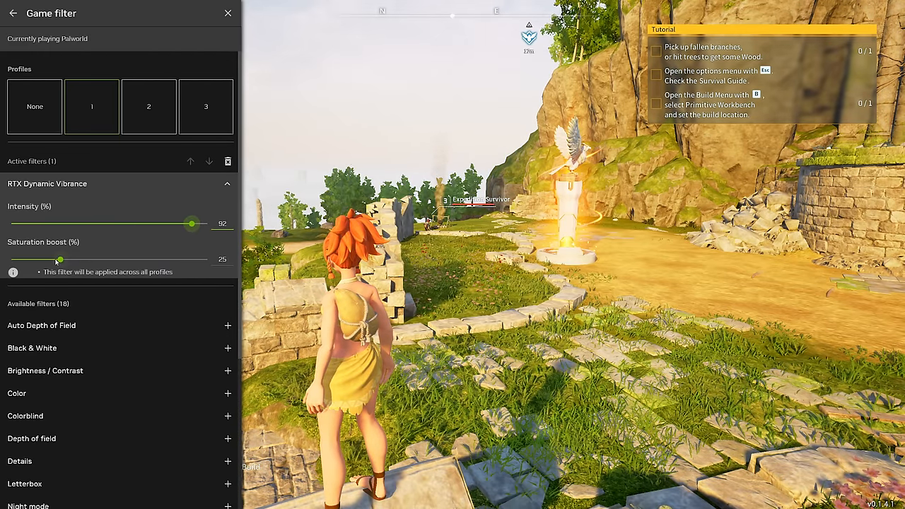
pyautogui.moveTo(60, 260); pyautogui.dragTo(11, 261)
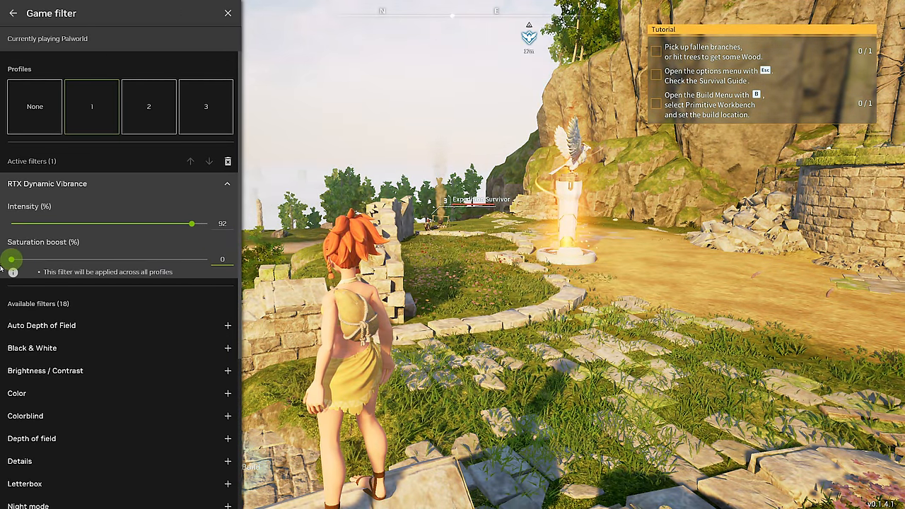
pyautogui.moveTo(193, 224); pyautogui.dragTo(131, 224)
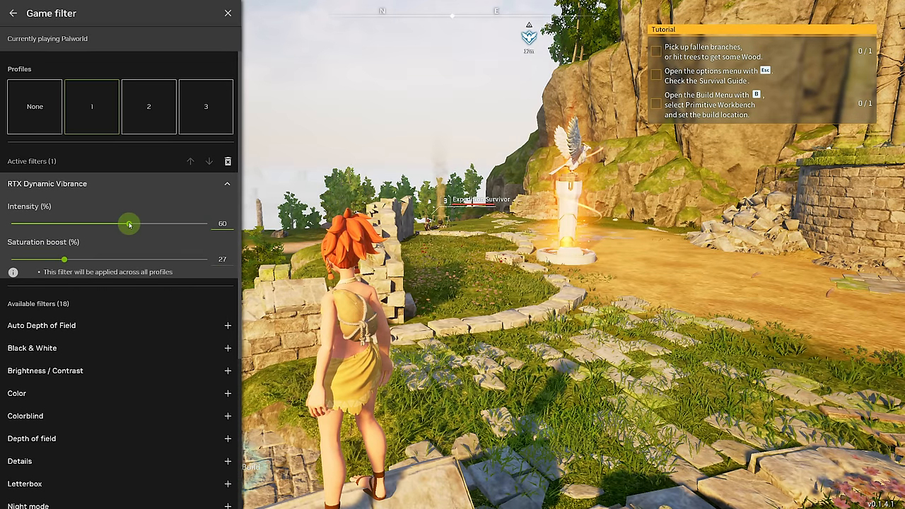
pyautogui.moveTo(130, 224); pyautogui.dragTo(132, 224)
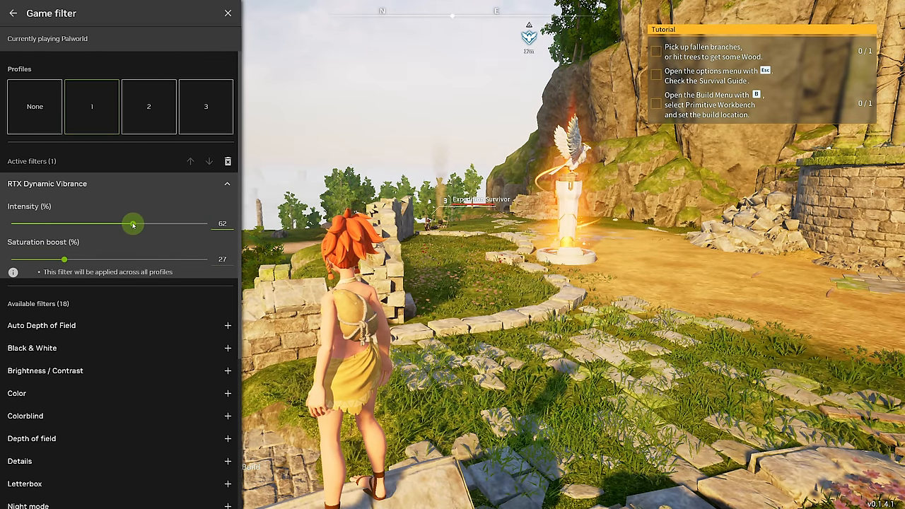
pyautogui.moveTo(133, 223); pyautogui.dragTo(136, 223)
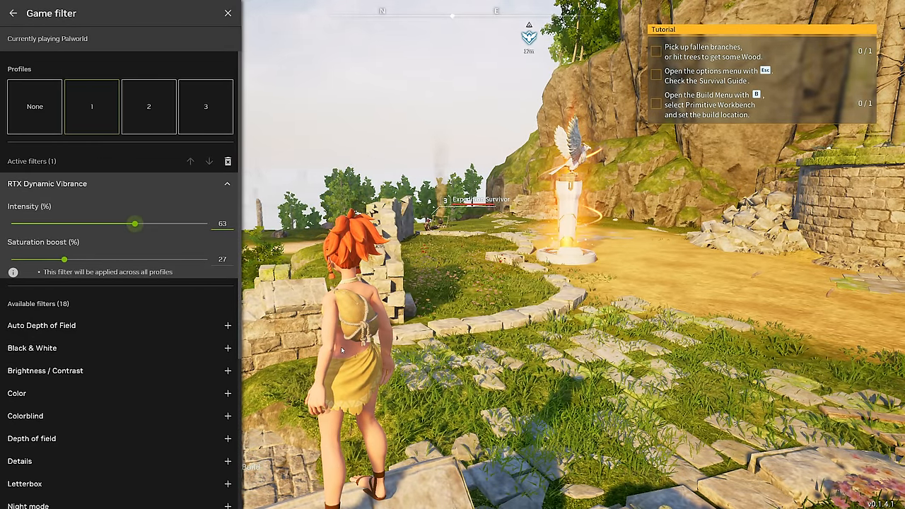
pyautogui.click(11, 13)
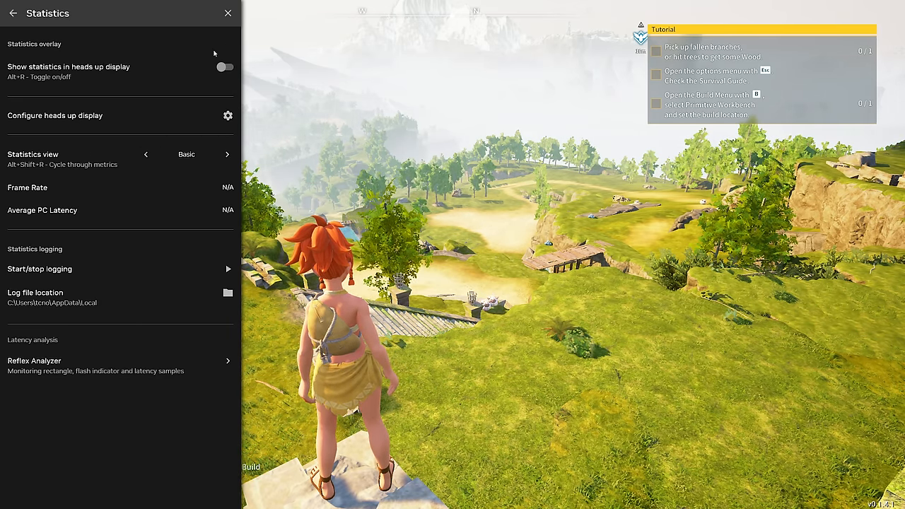
# Enable the statistics heads-up display with Enhanced visibility and switch its view to Custom
pyautogui.click(224, 68)
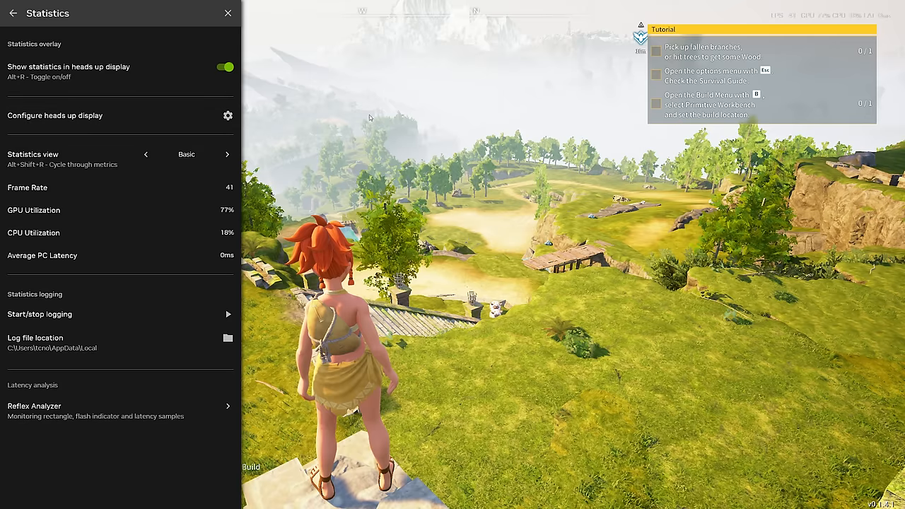
pyautogui.click(228, 116)
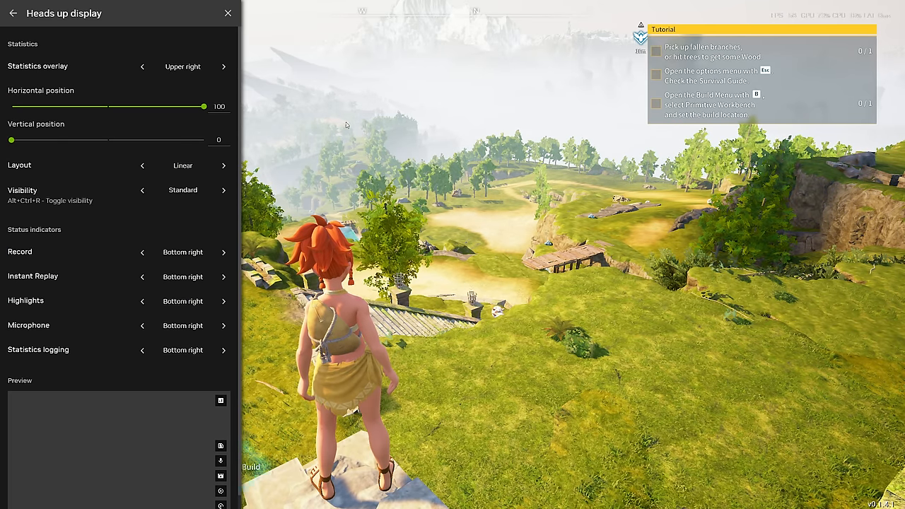
pyautogui.moveTo(12, 140); pyautogui.dragTo(116, 140)
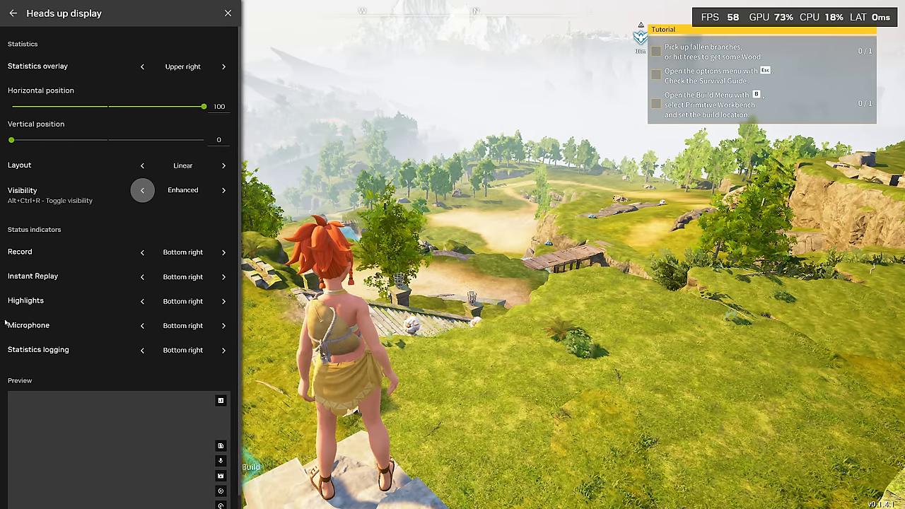
pyautogui.click(12, 13)
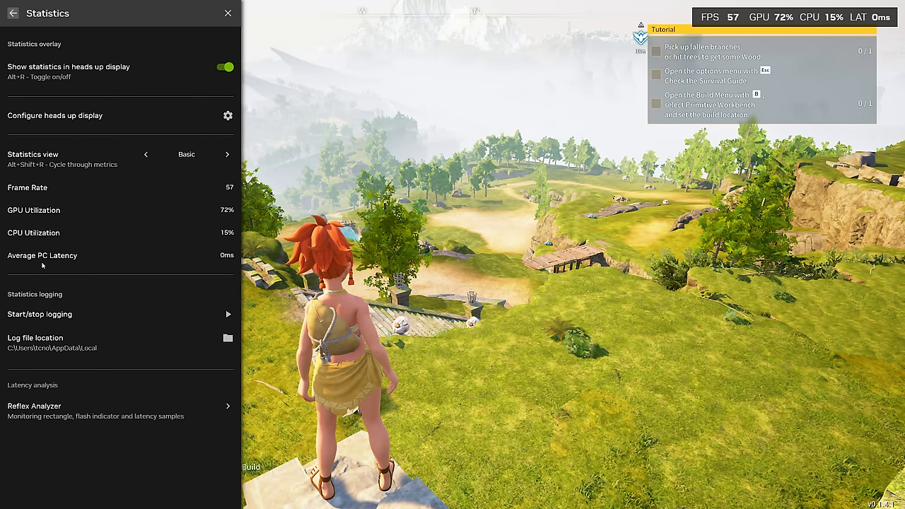
pyautogui.click(227, 155)
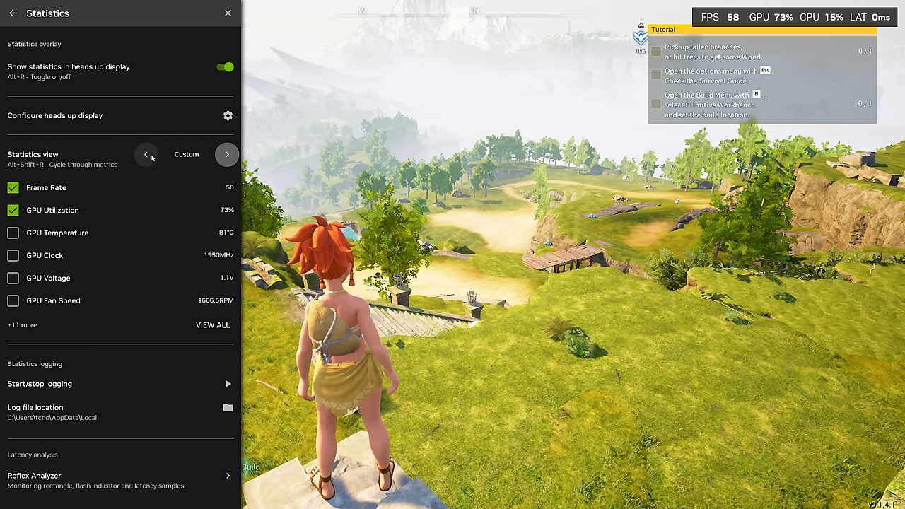
# Pick GPU temperature, clock, voltage, fan, VRAM clock and latency metrics and set a Stacked layout
pyautogui.click(12, 232)
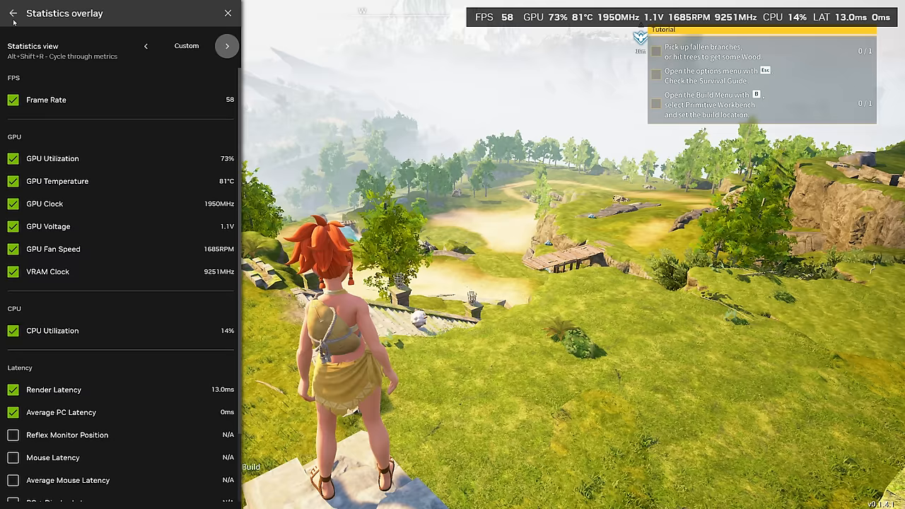
pyautogui.click(13, 12)
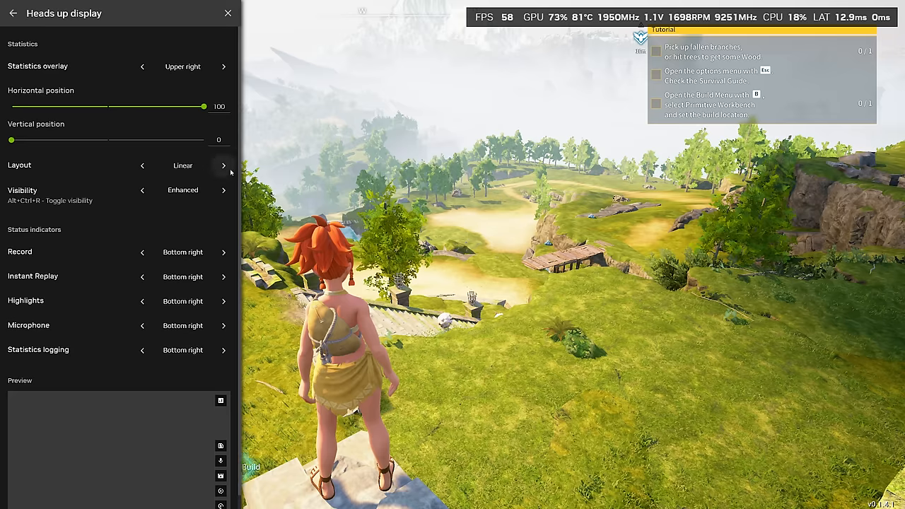
pyautogui.click(224, 164)
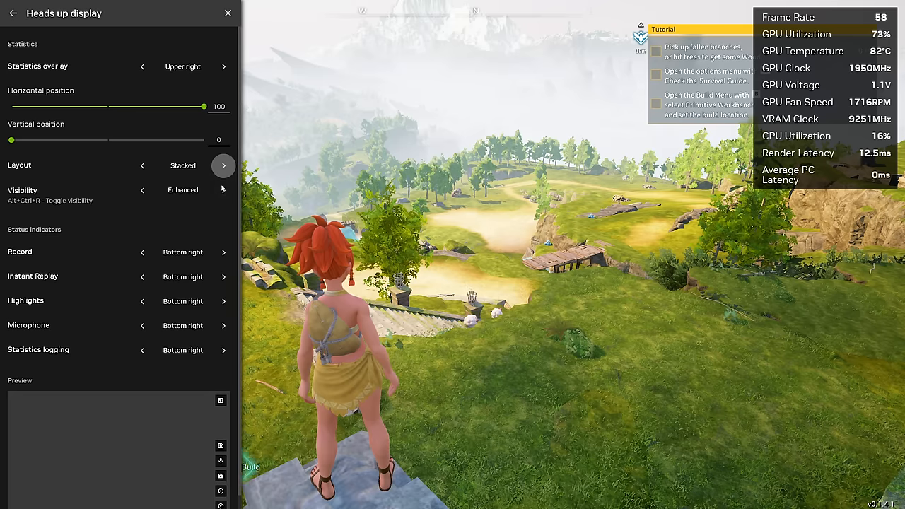
# Return visibility to Standard and leave the overlay for the app's Graphics page
pyautogui.click(224, 189)
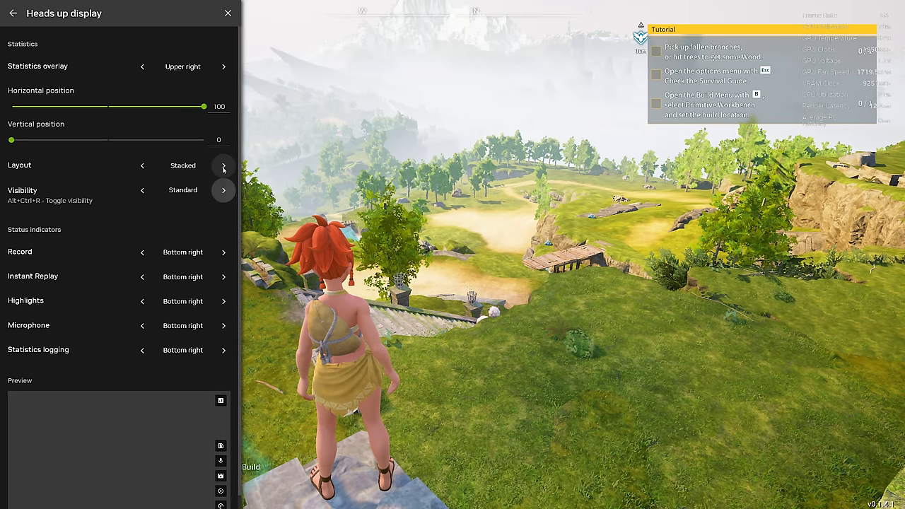
pyautogui.click(224, 189)
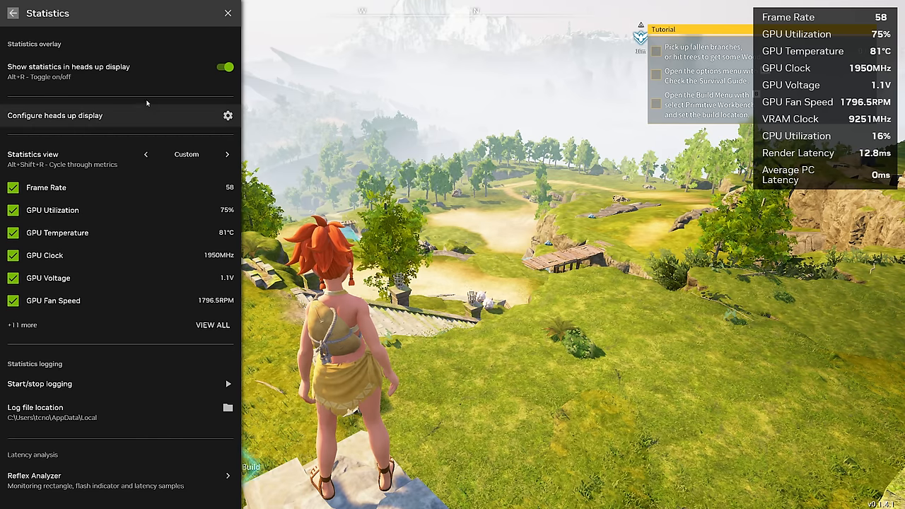
pyautogui.click(13, 12)
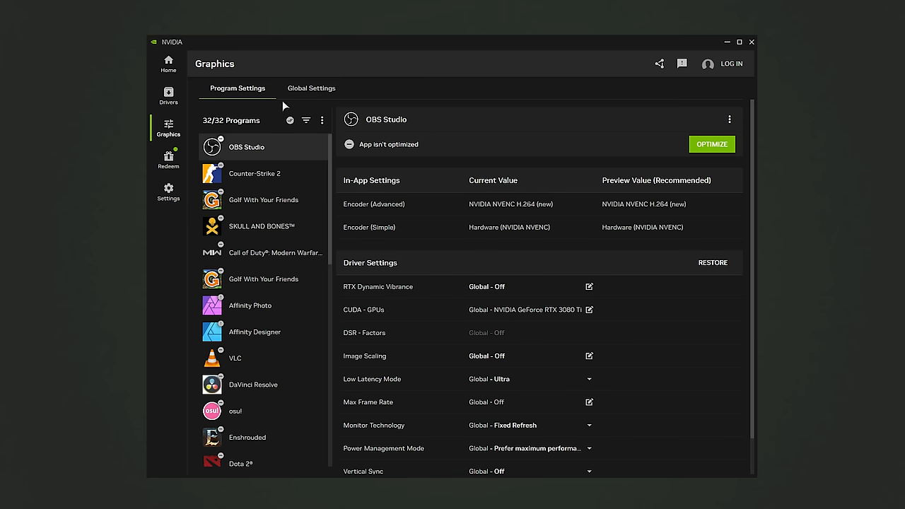
# Check NVIDIA Control Panel's resolution page, Ghostrunner 2's program settings, System and About
pyautogui.click(312, 87)
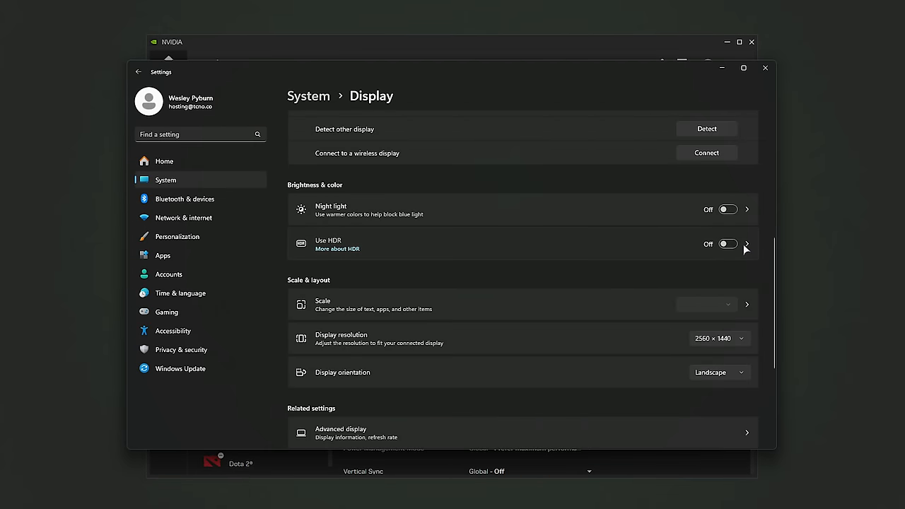
pyautogui.click(747, 244)
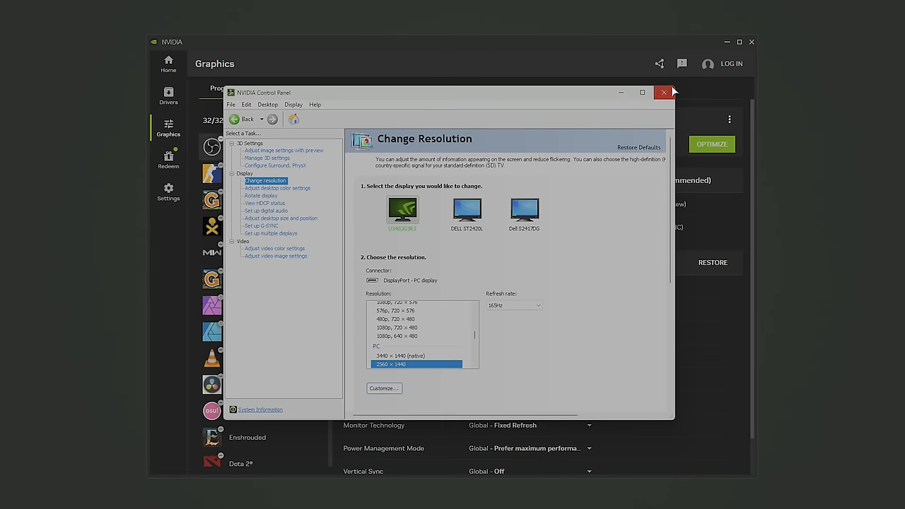
pyautogui.click(664, 92)
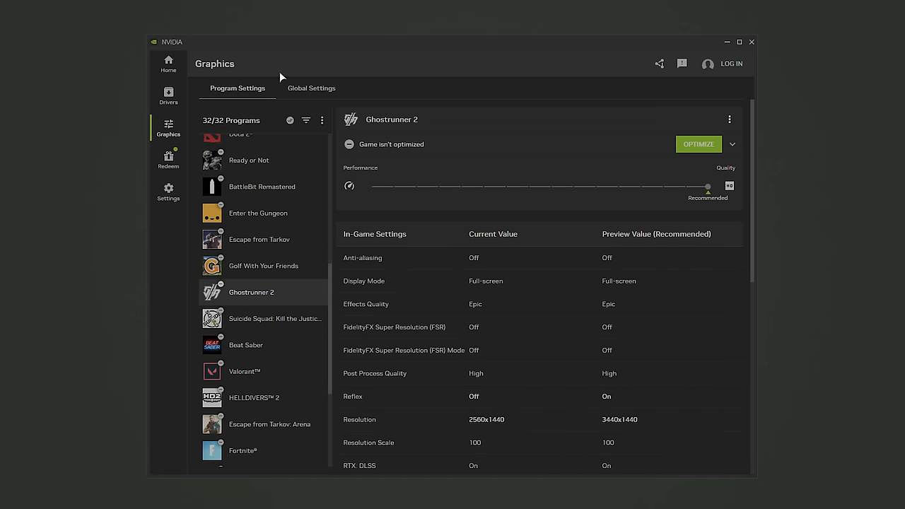
pyautogui.click(169, 191)
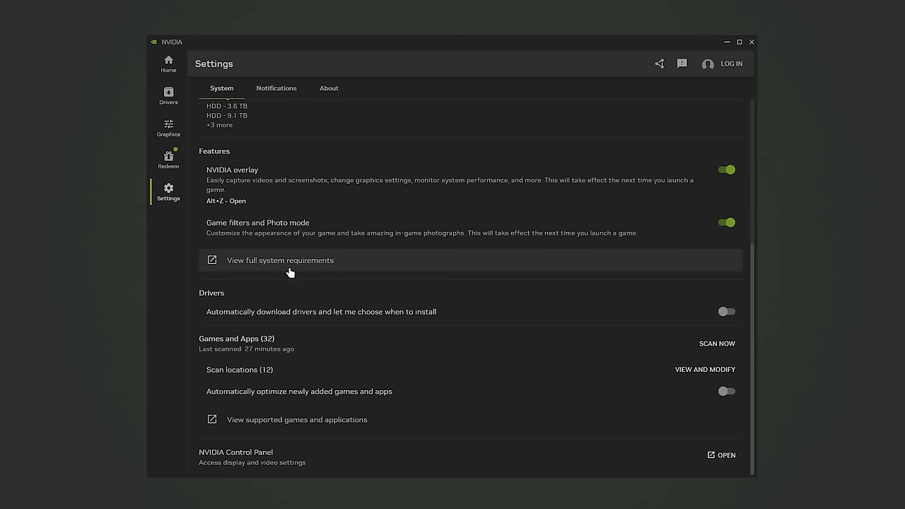
pyautogui.click(328, 88)
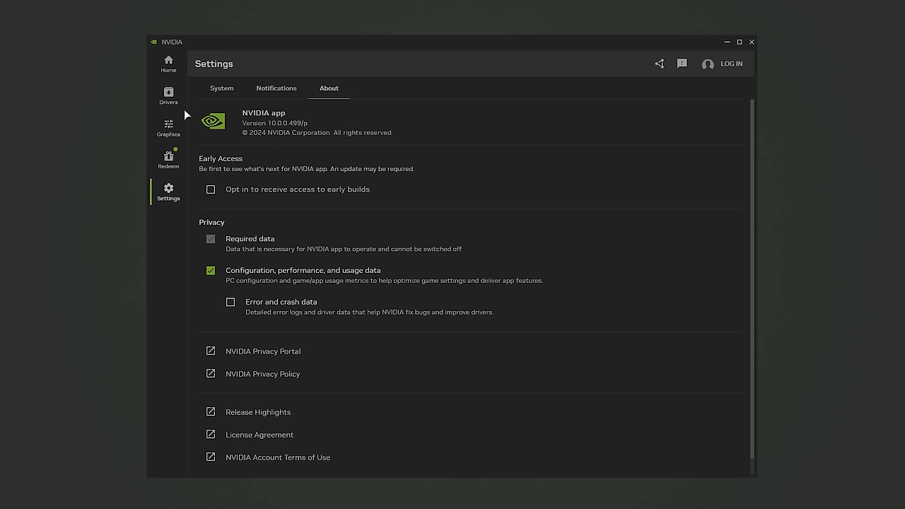
# Review Counter-Strike 2's settings and Global Settings, then close NVIDIA App
pyautogui.click(169, 127)
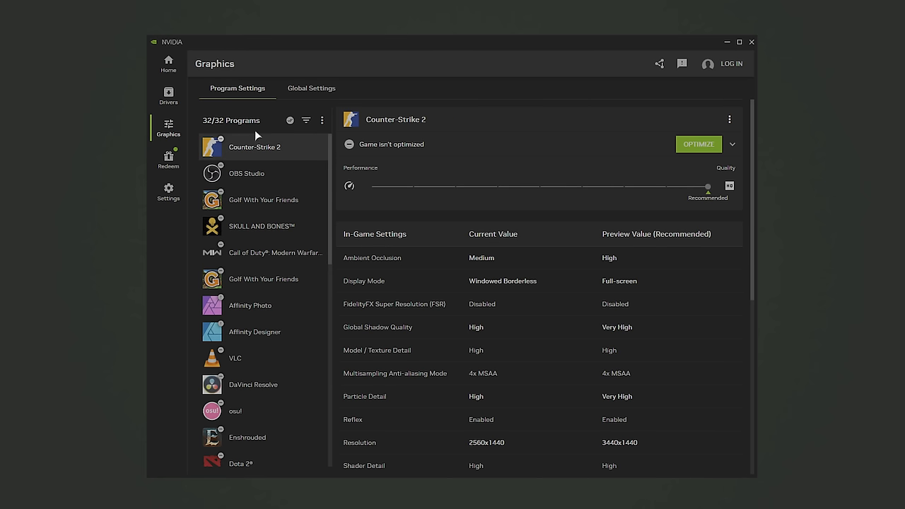
pyautogui.click(312, 87)
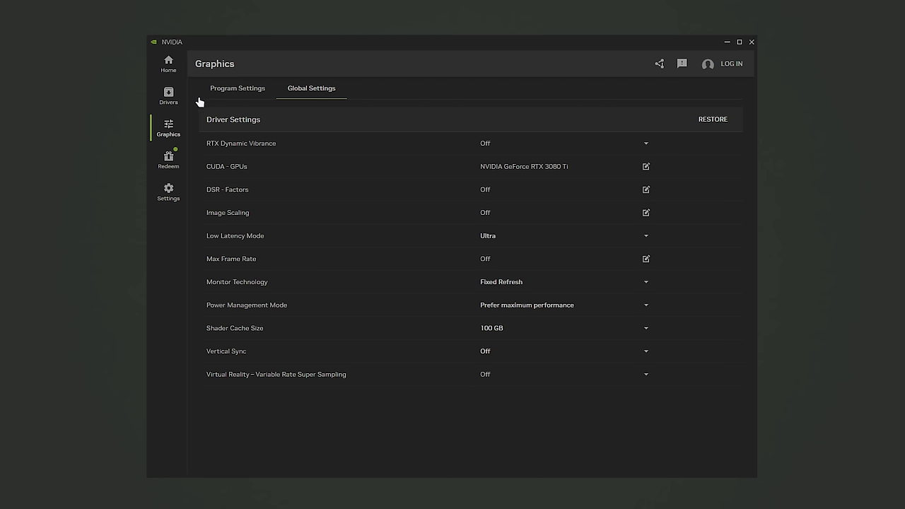
pyautogui.click(168, 192)
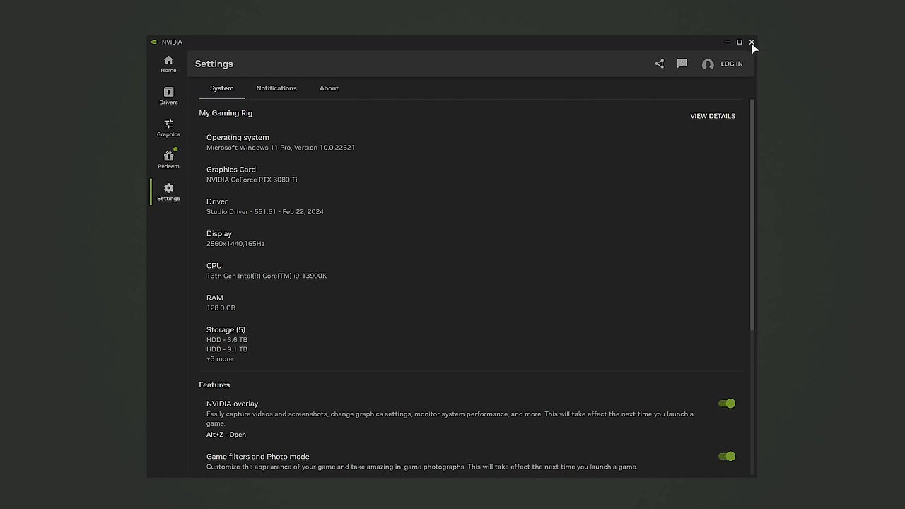
pyautogui.click(753, 42)
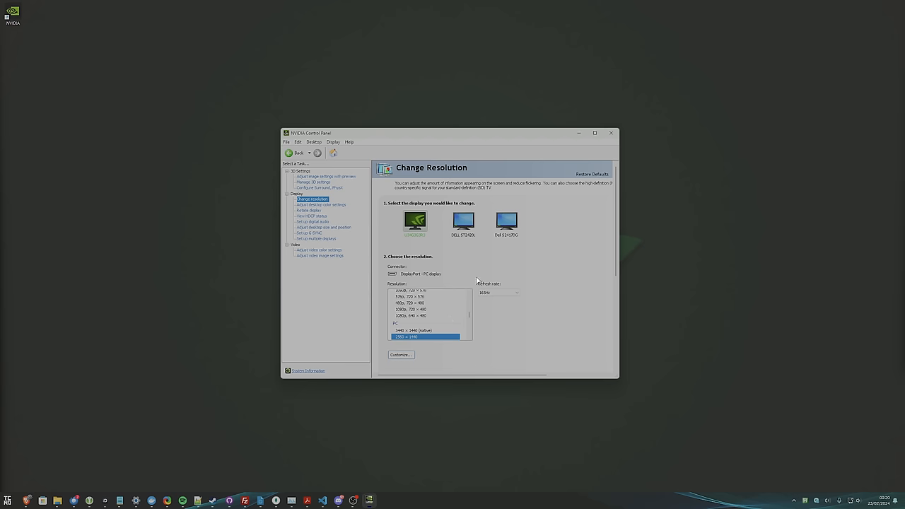
pyautogui.moveTo(569, 220)
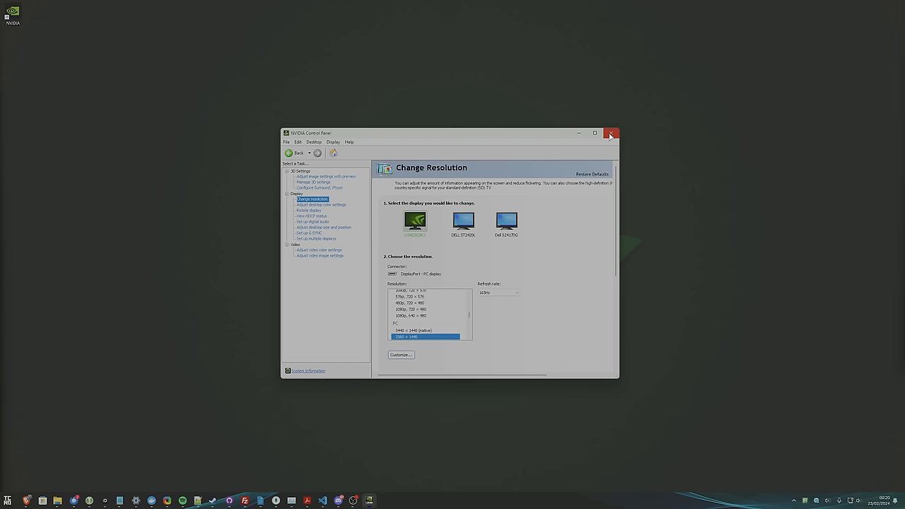
# Close the NVIDIA Control Panel, leaving an empty desktop
pyautogui.click(611, 133)
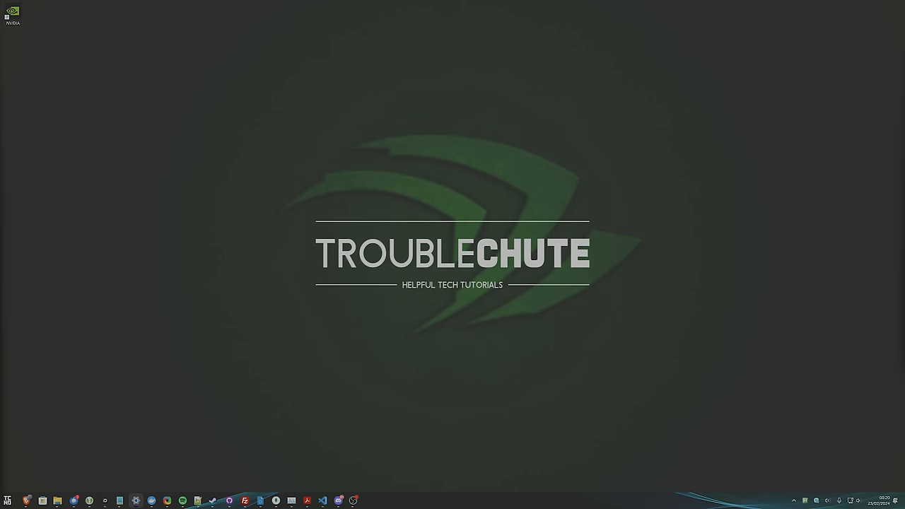